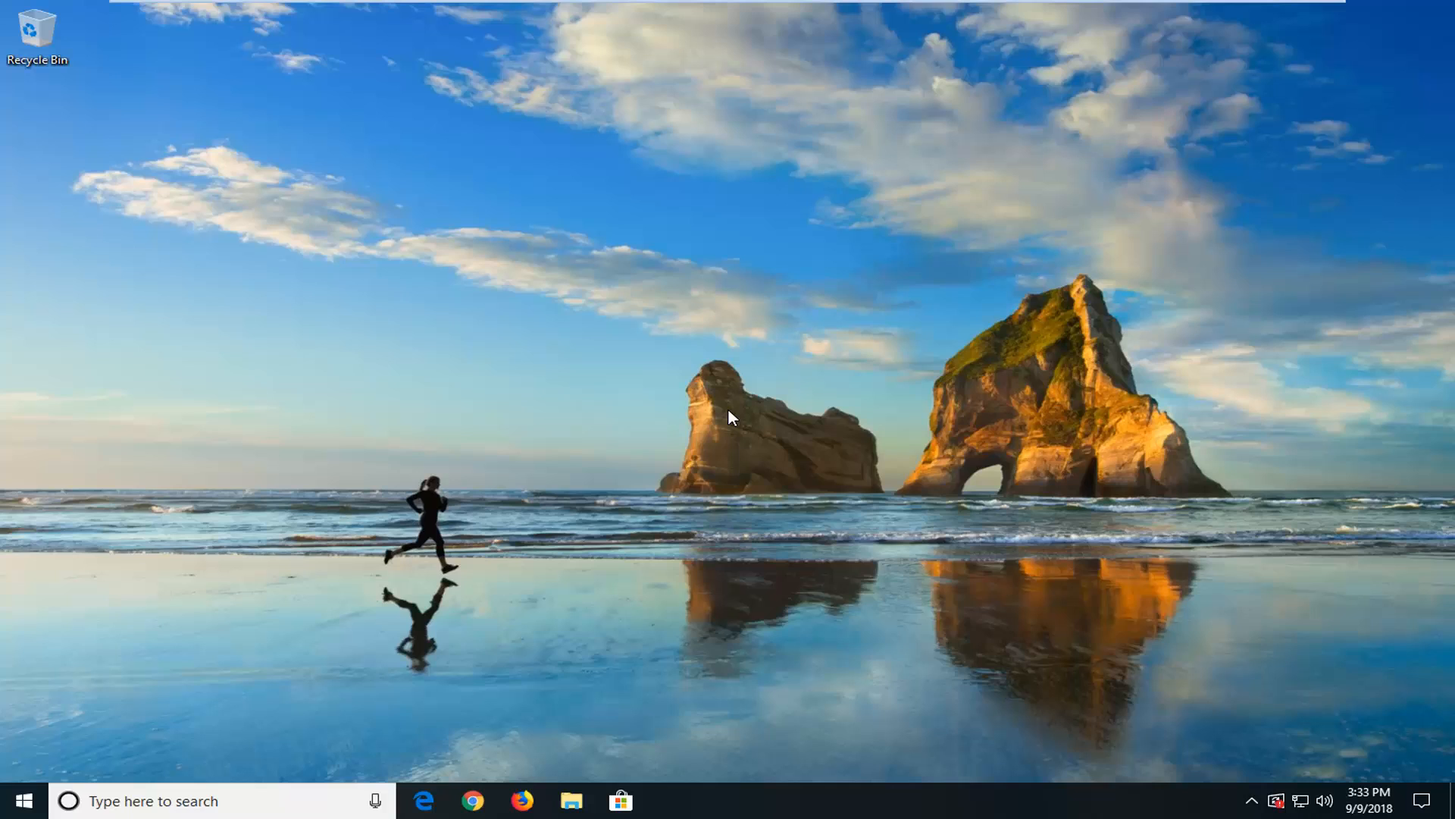
pyautogui.moveTo(873, 638)
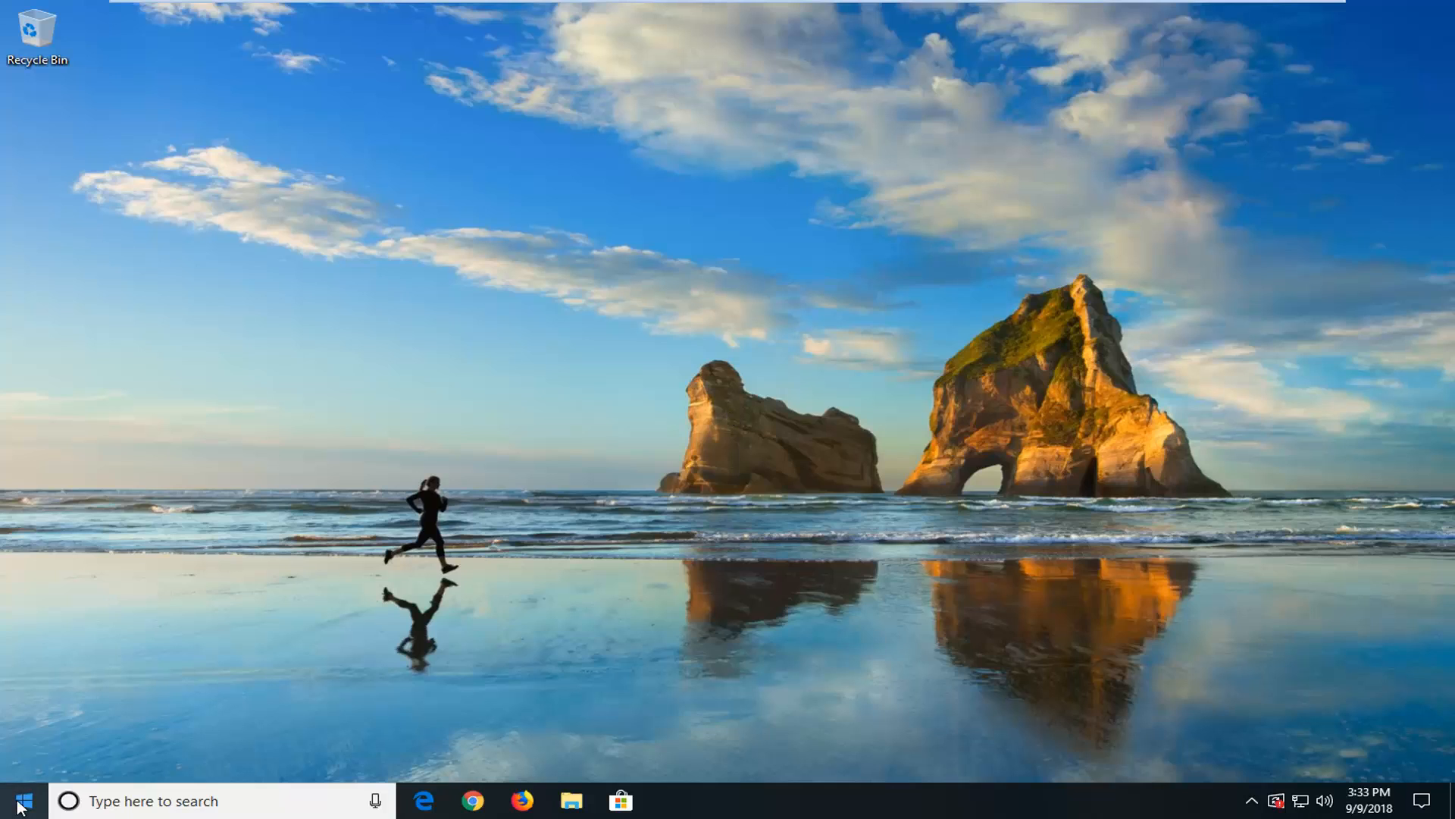
# Search the Start menu for 'services' to launch the Services console
pyautogui.click(29, 800)
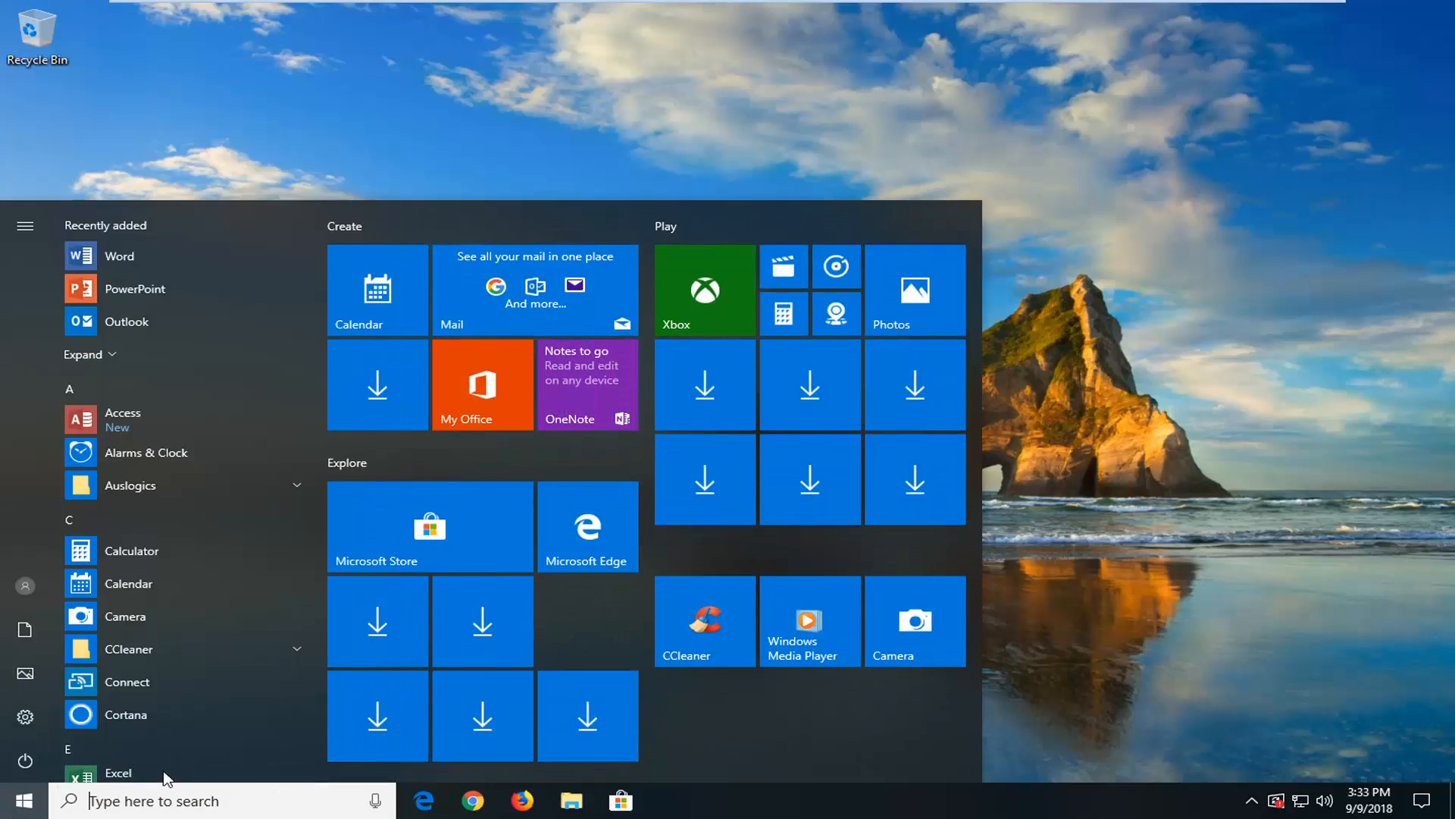
pyautogui.write('services')
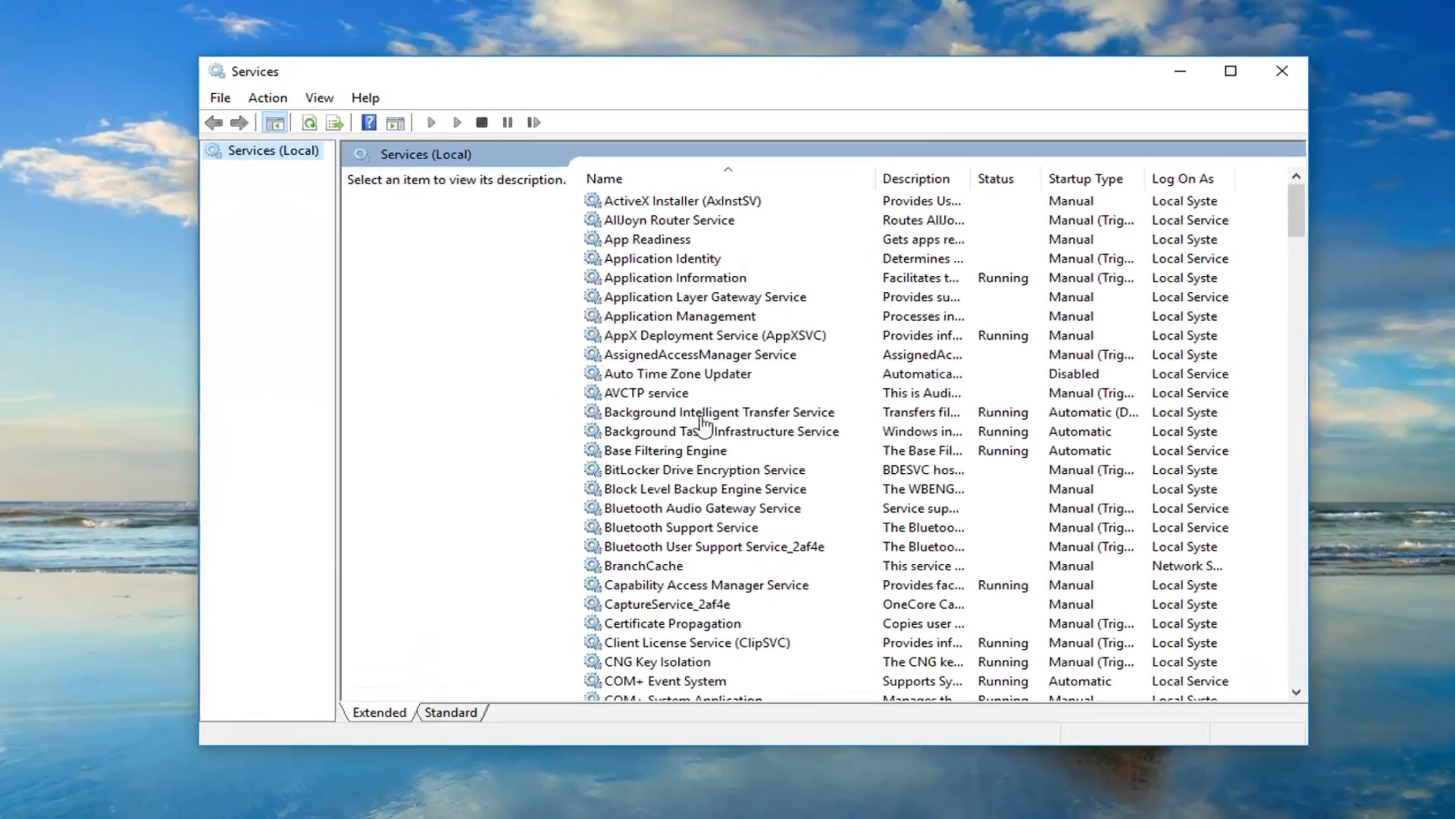
# Stop the Background Intelligent Transfer Service from its properties, then locate Windows Update in the list
pyautogui.click(719, 412)
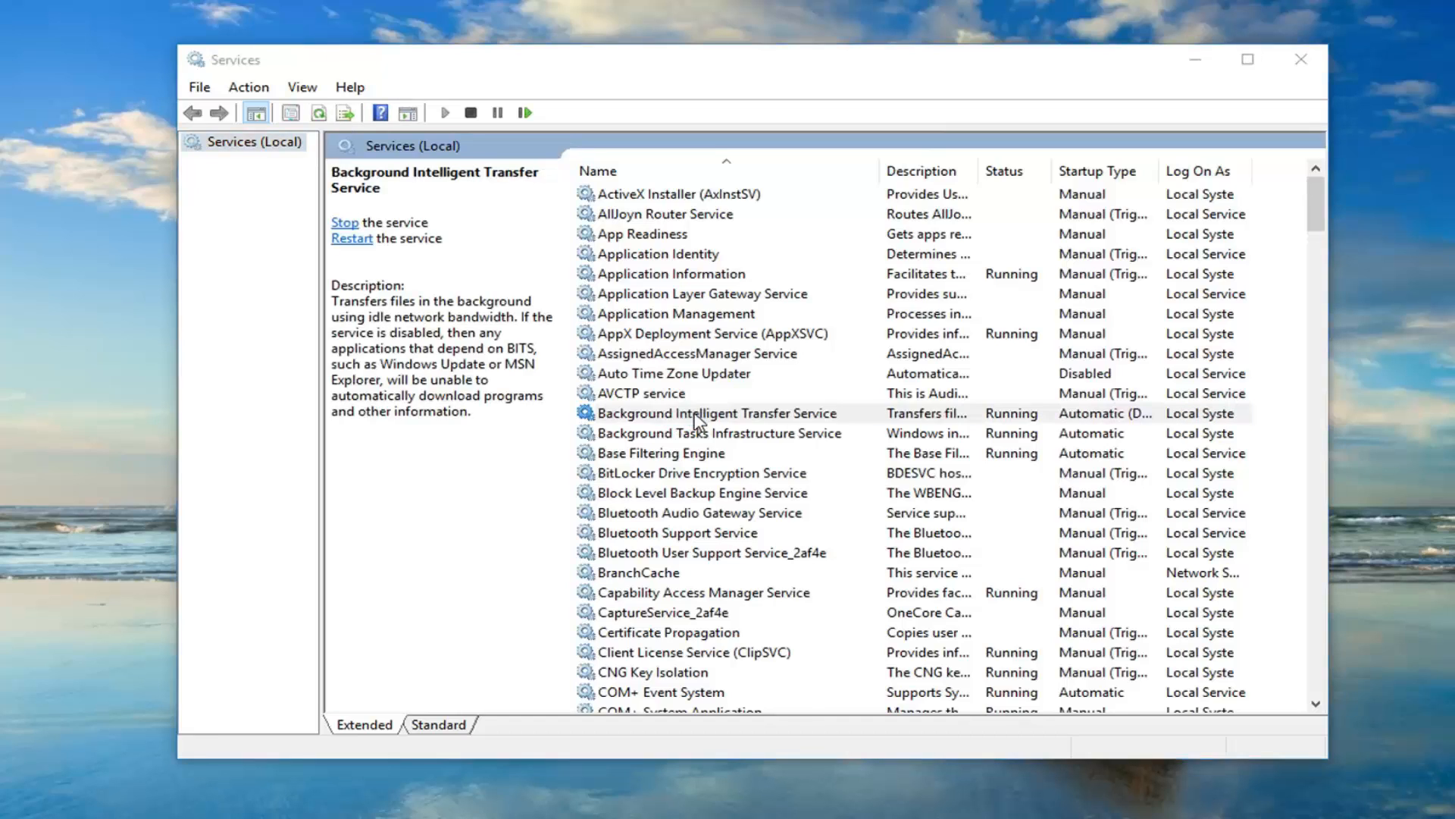
pyautogui.doubleClick(707, 412)
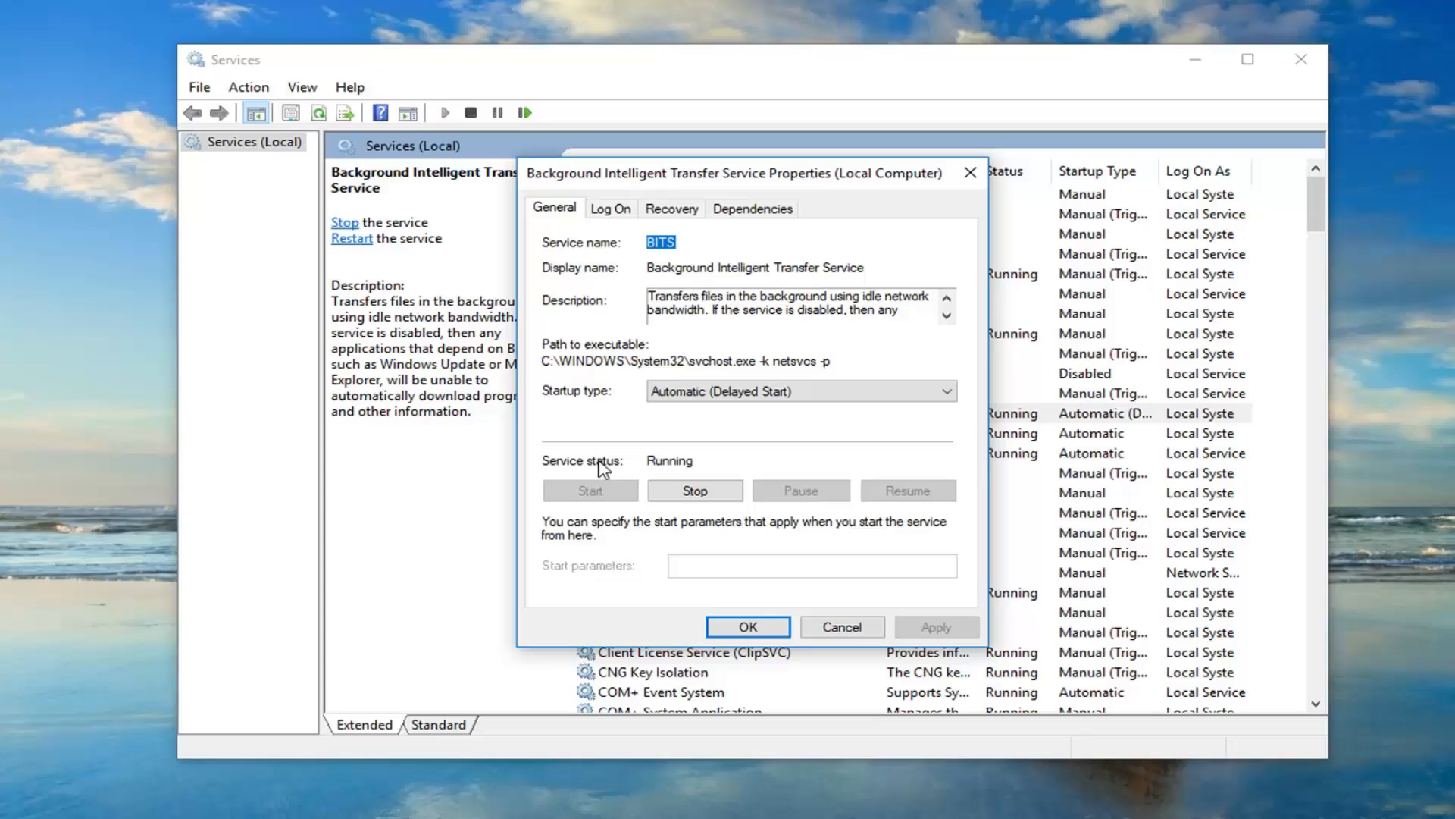
pyautogui.click(694, 491)
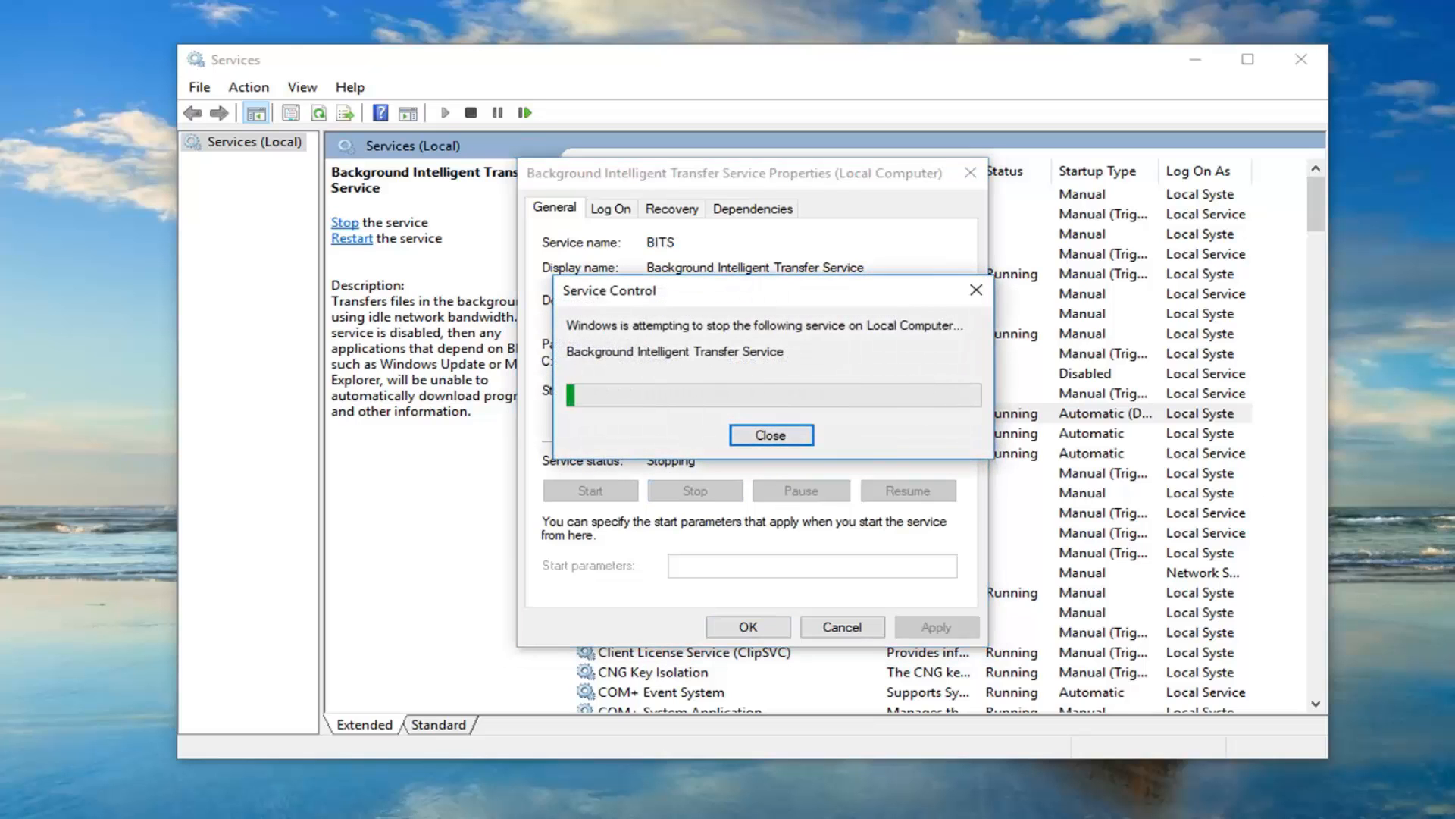
pyautogui.click(771, 433)
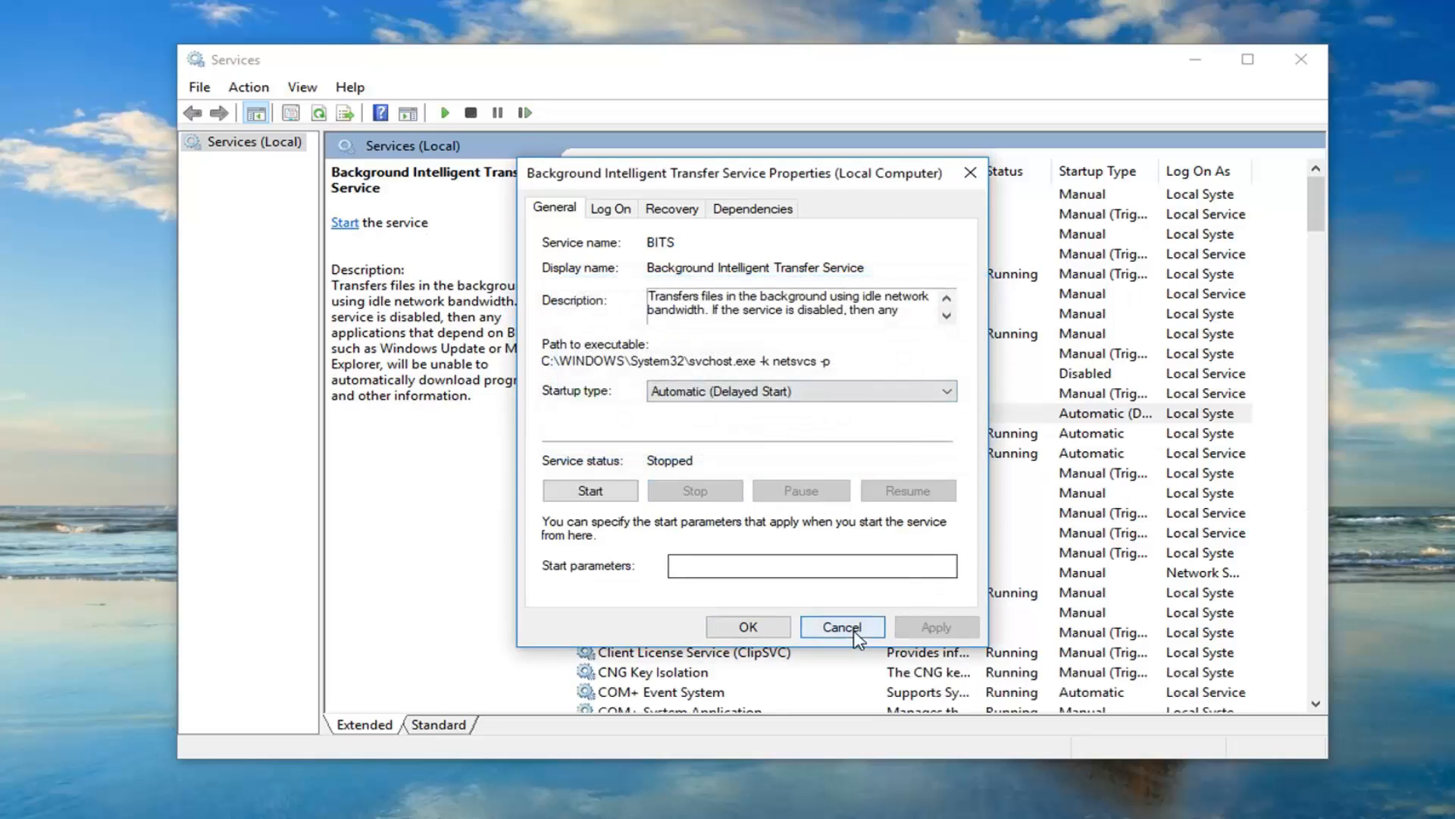
pyautogui.click(843, 628)
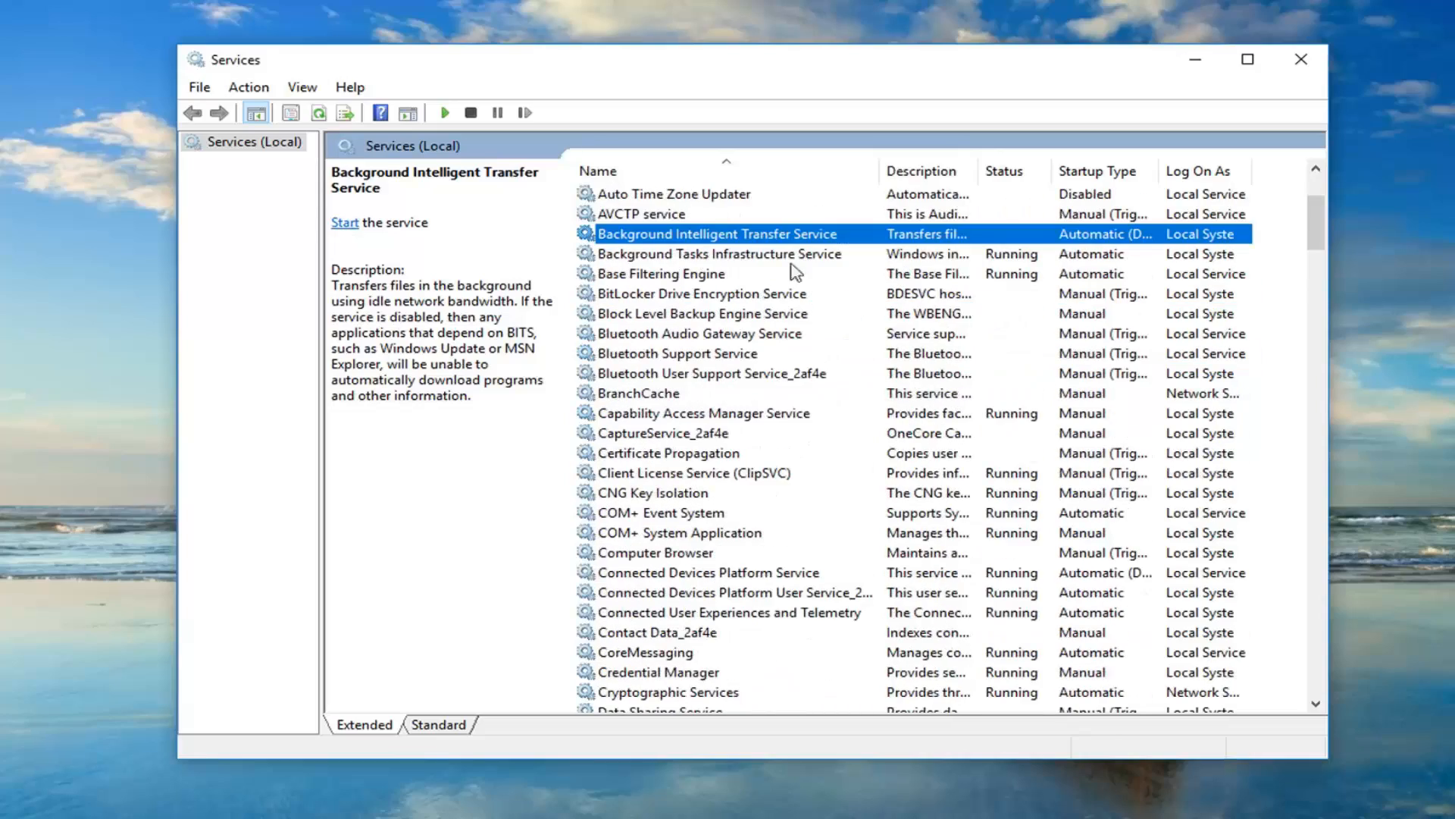
pyautogui.doubleClick(712, 233)
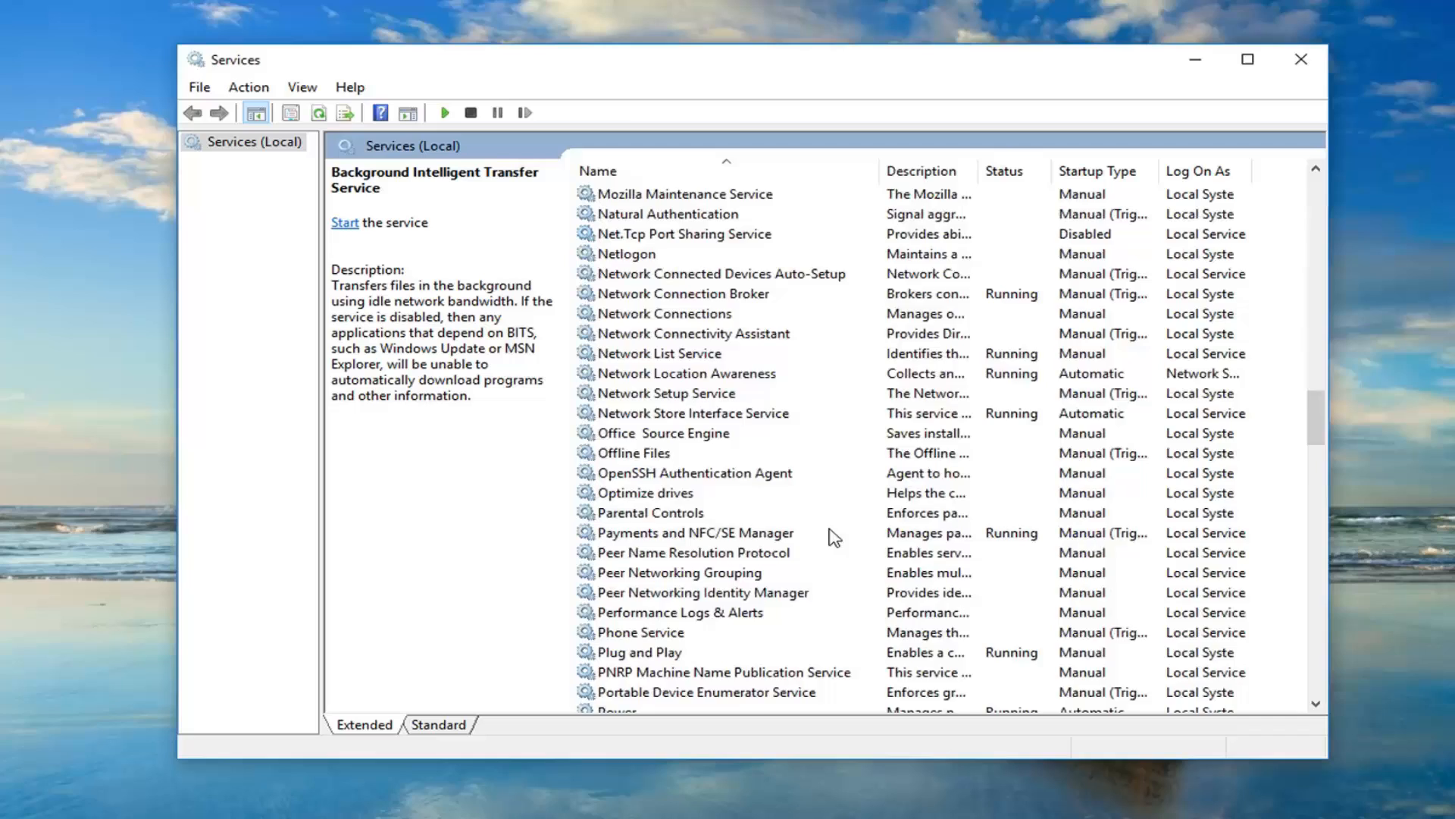
pyautogui.scroll(-3)
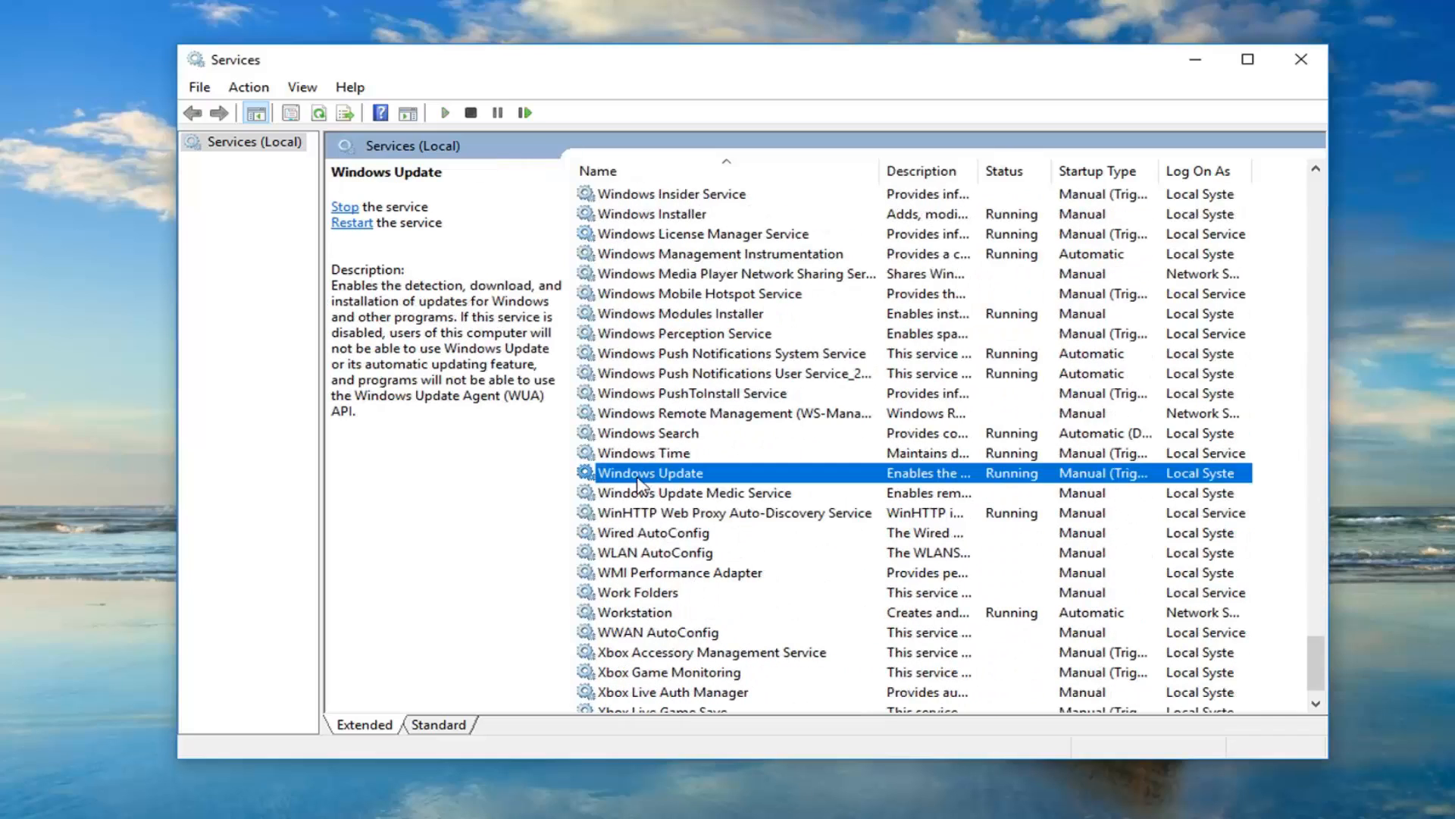
# Stop the Windows Update service from its properties dialog
pyautogui.doubleClick(652, 473)
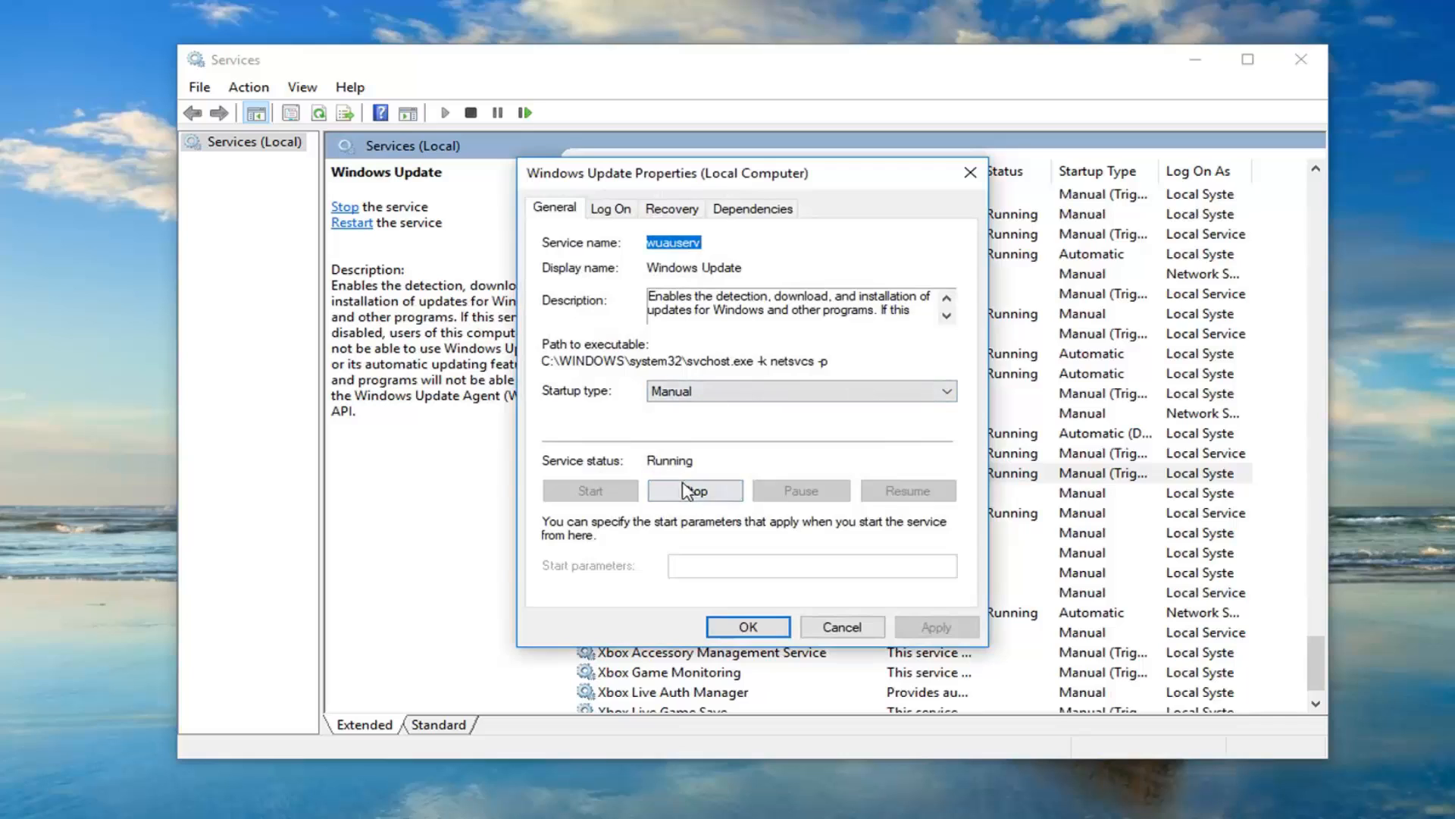
pyautogui.click(694, 491)
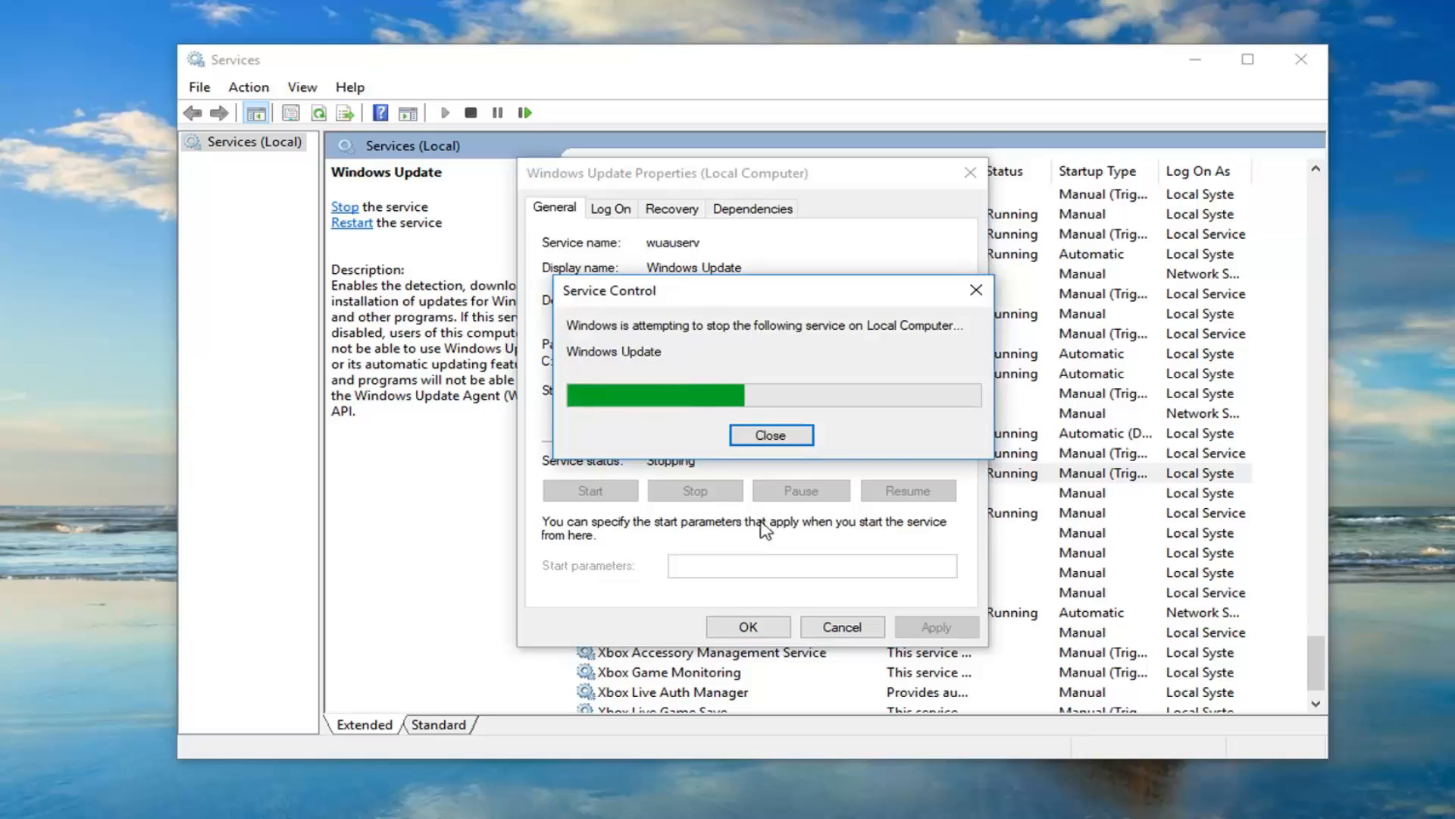
pyautogui.moveTo(725, 540)
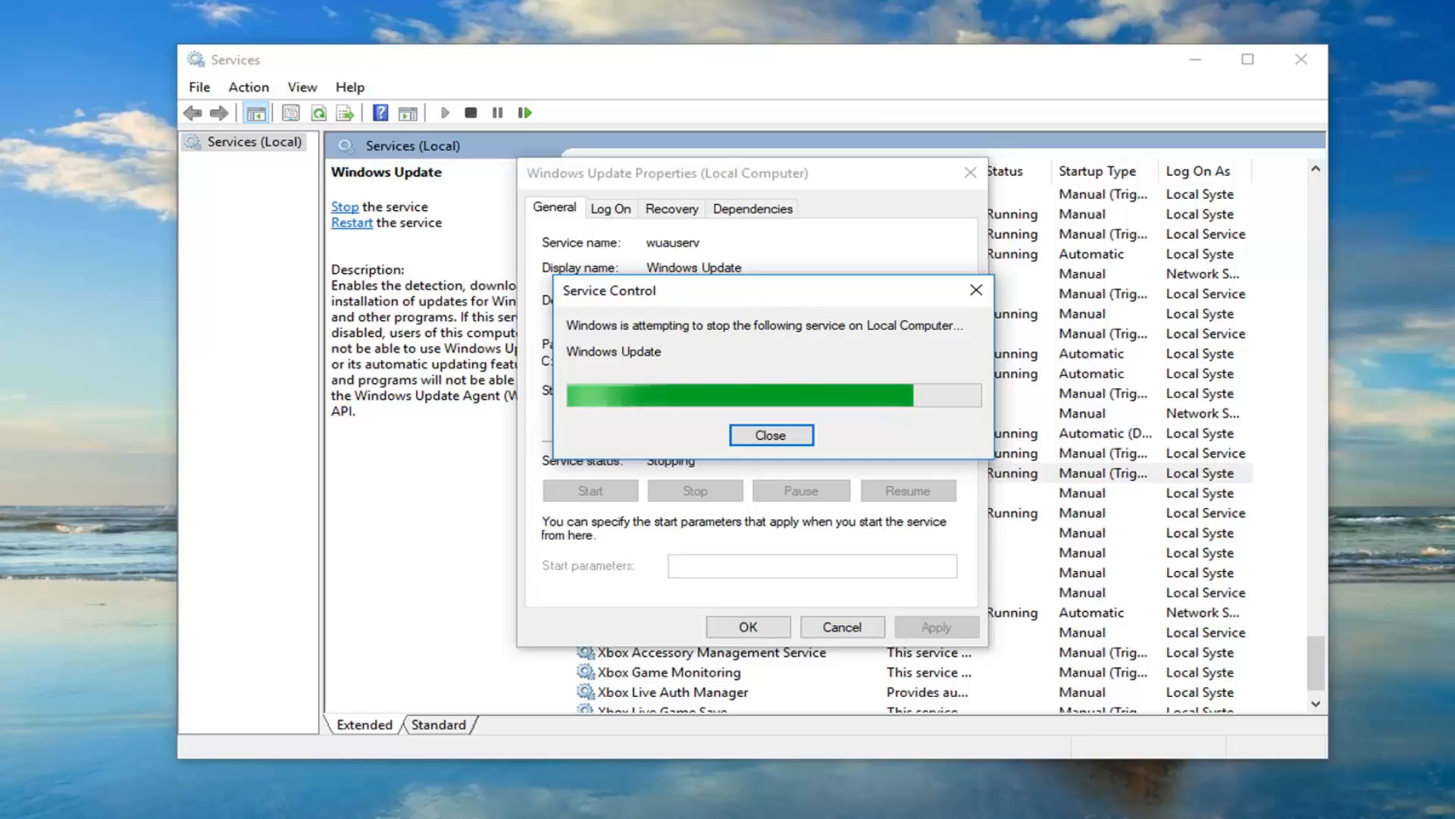
# Set Windows Update's startup type to Automatic, leave it stopped, and apply the settings
pyautogui.click(770, 434)
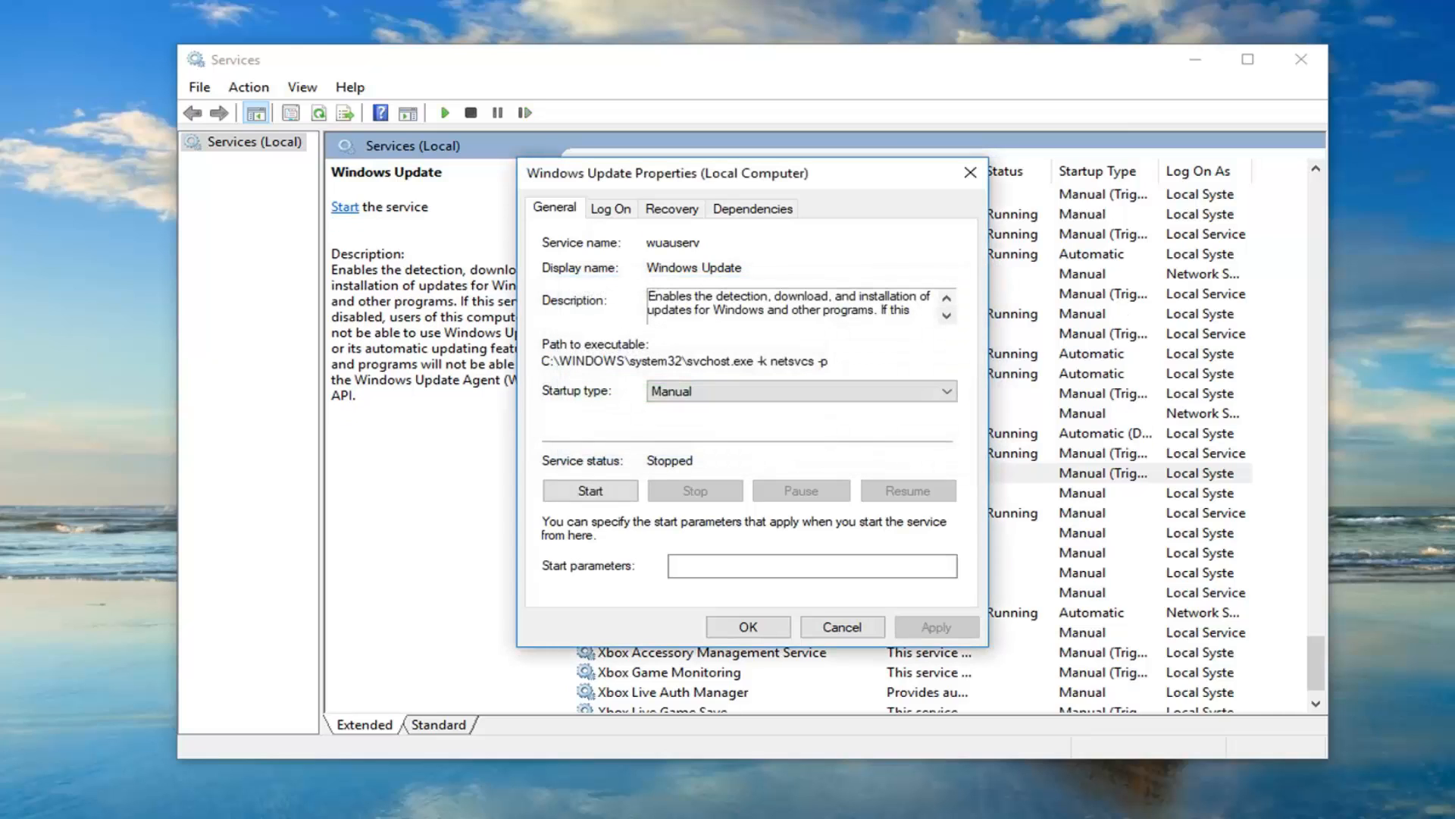
pyautogui.click(589, 491)
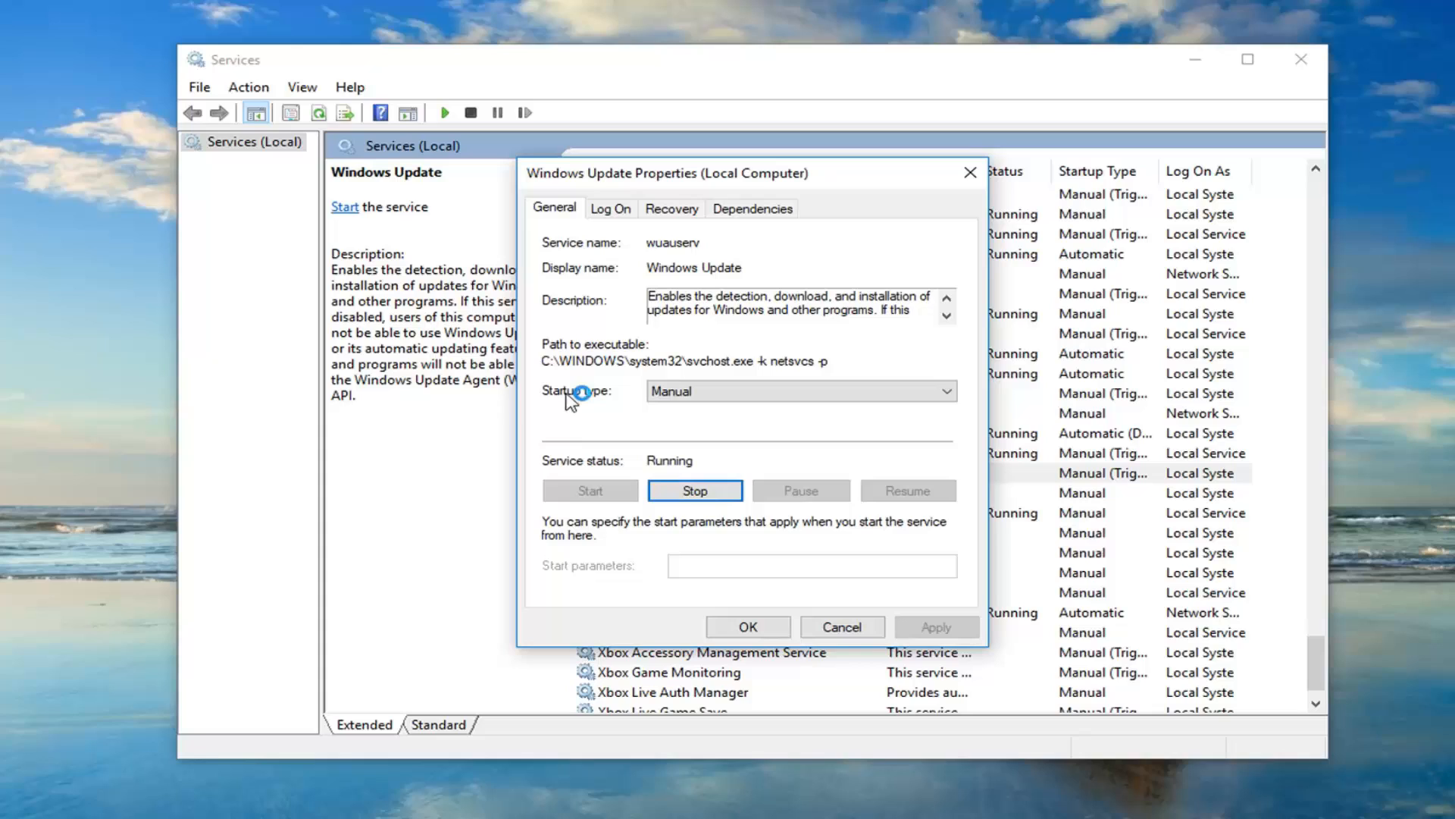
pyautogui.click(947, 391)
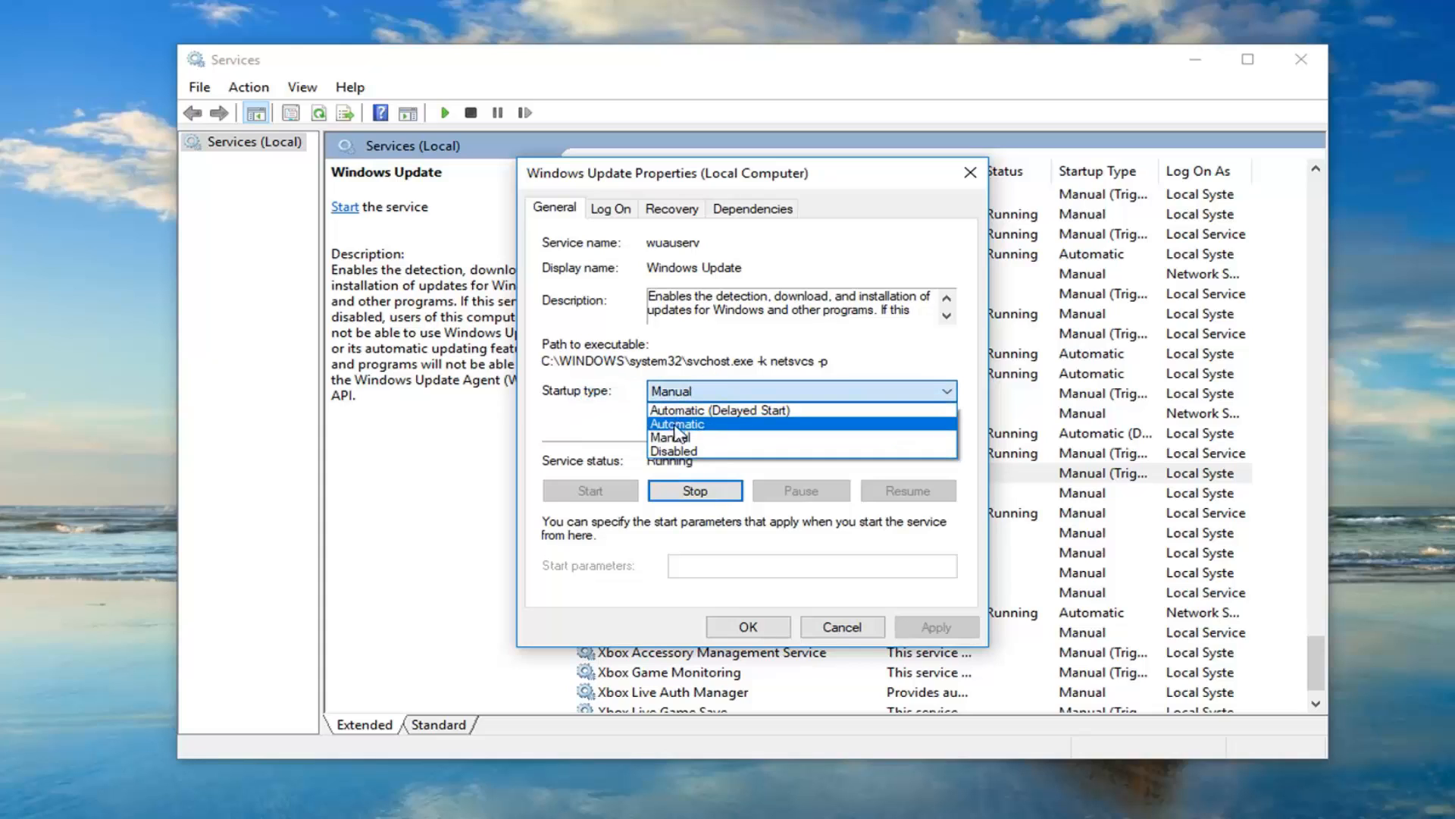
pyautogui.click(676, 424)
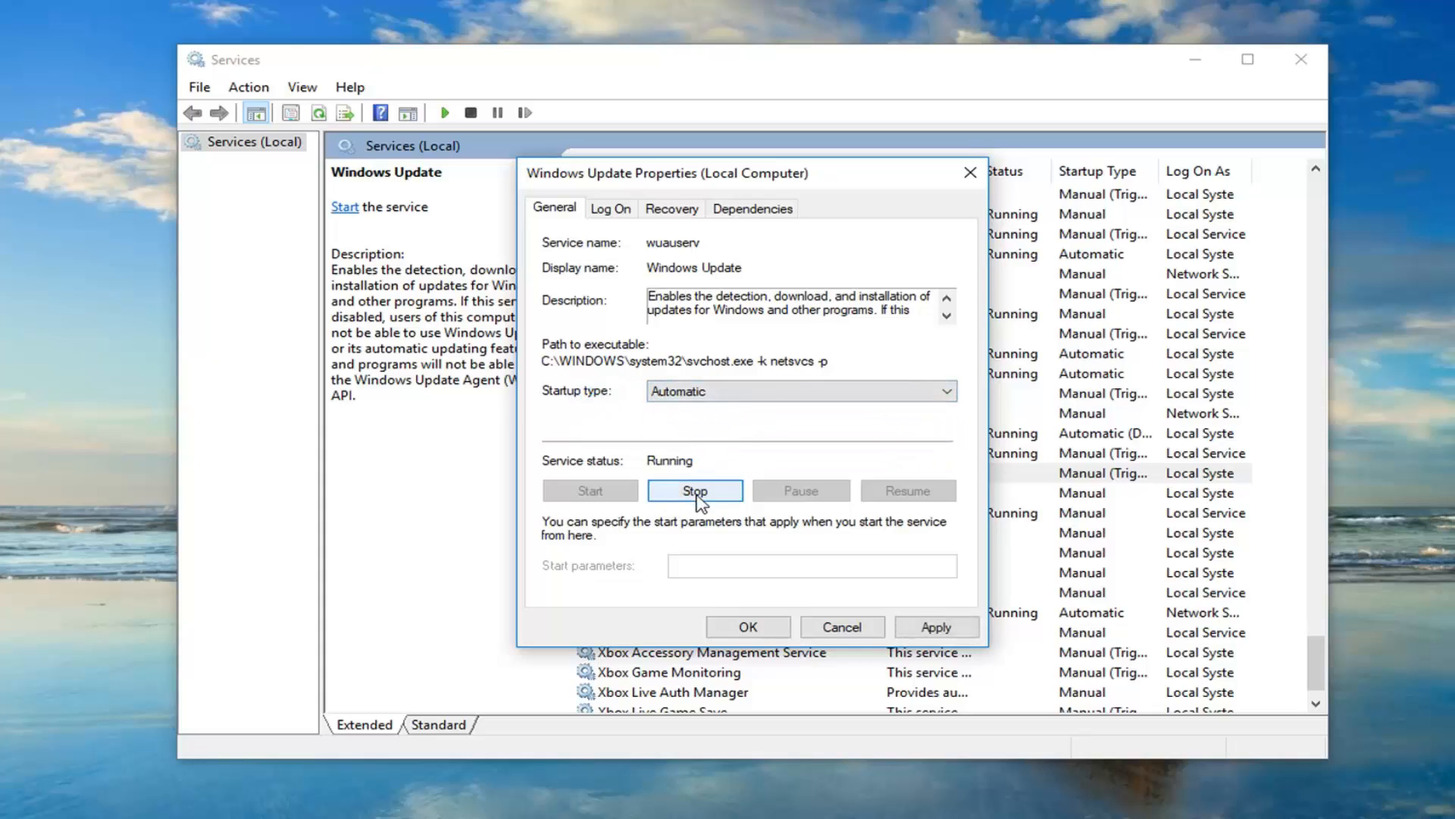
pyautogui.click(694, 491)
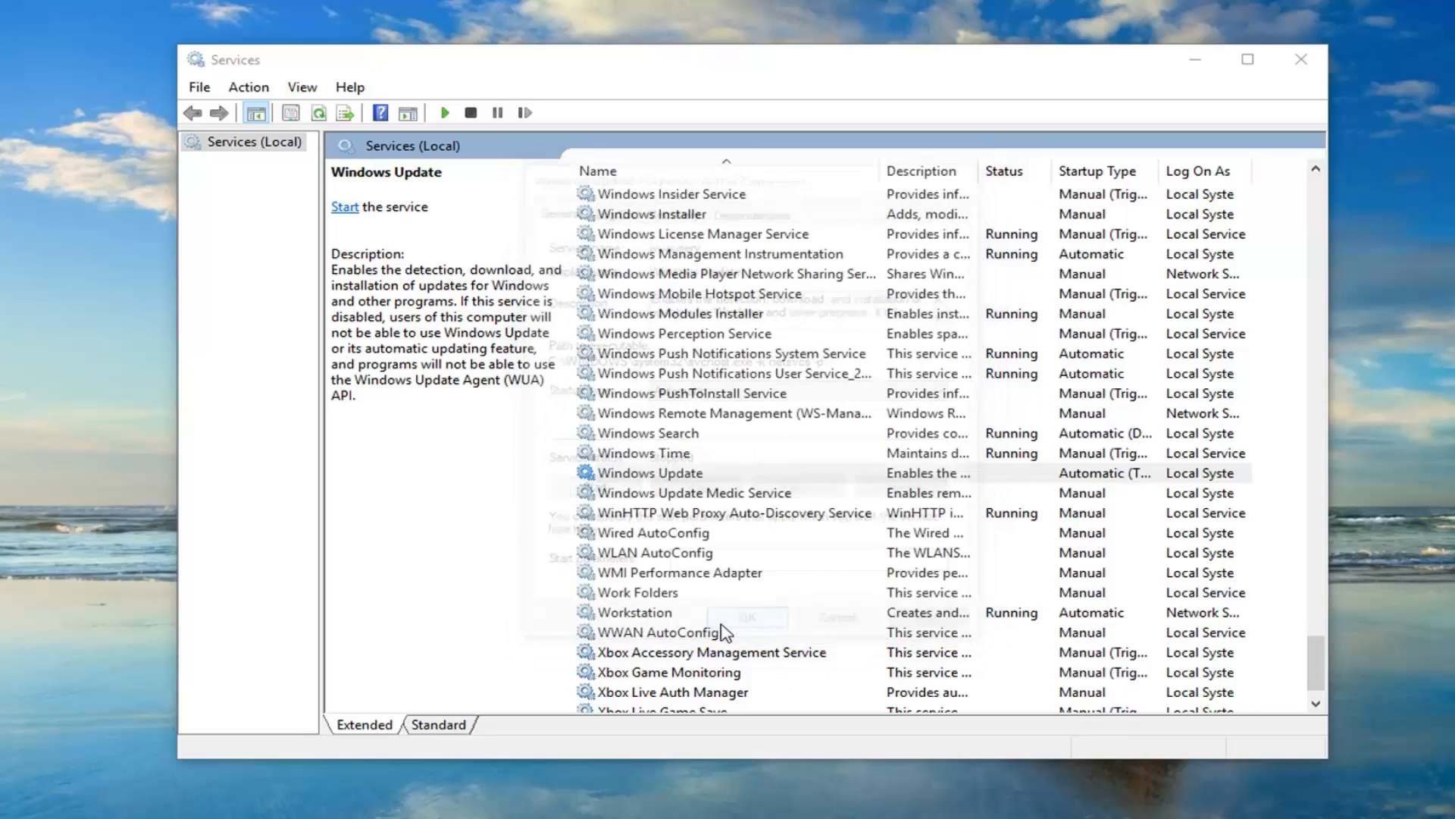
pyautogui.click(1295, 60)
pyautogui.write('f')
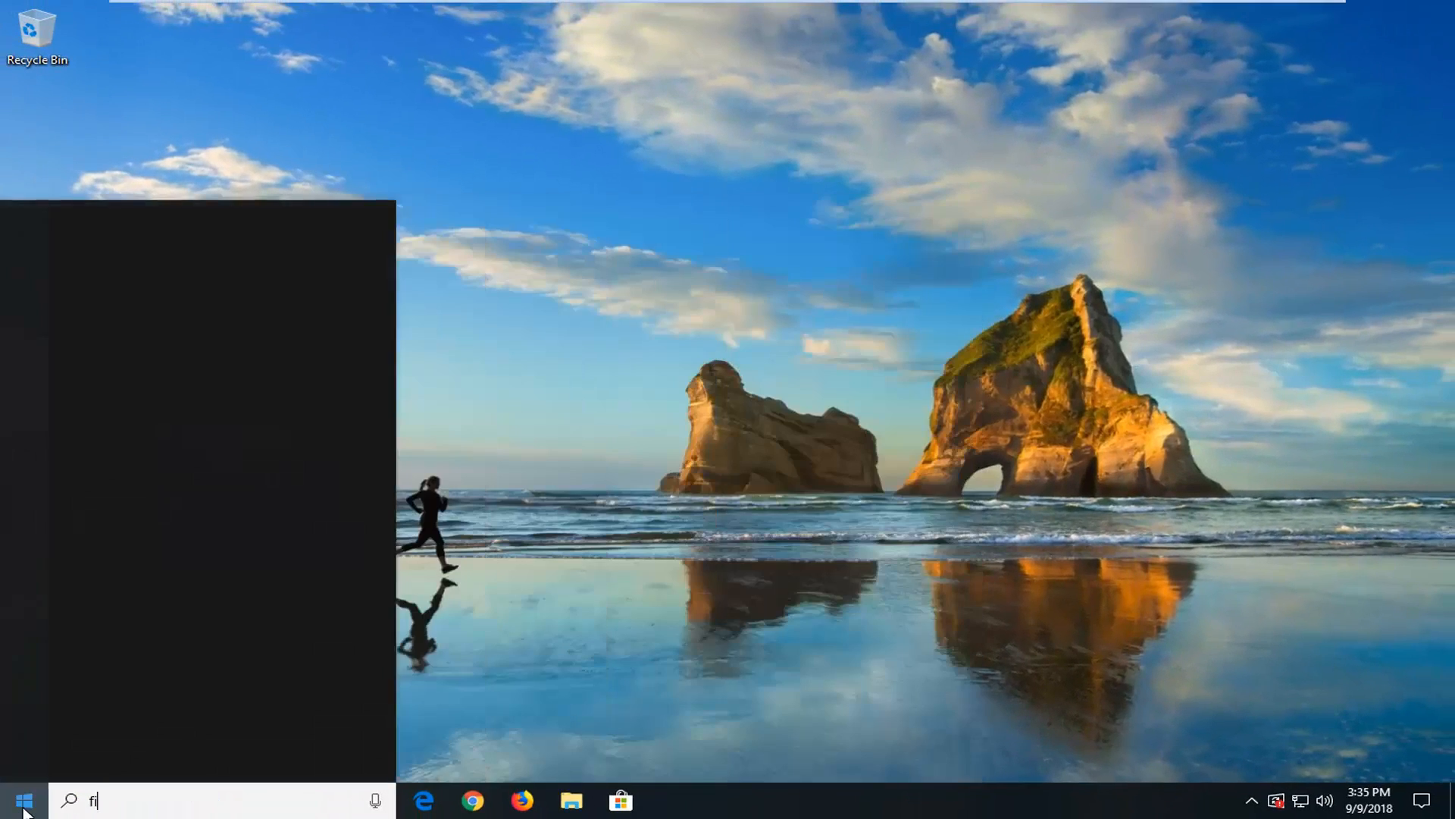
# Launch File Explorer from a Start menu search for 'file explorer'
pyautogui.write('ile explorer')
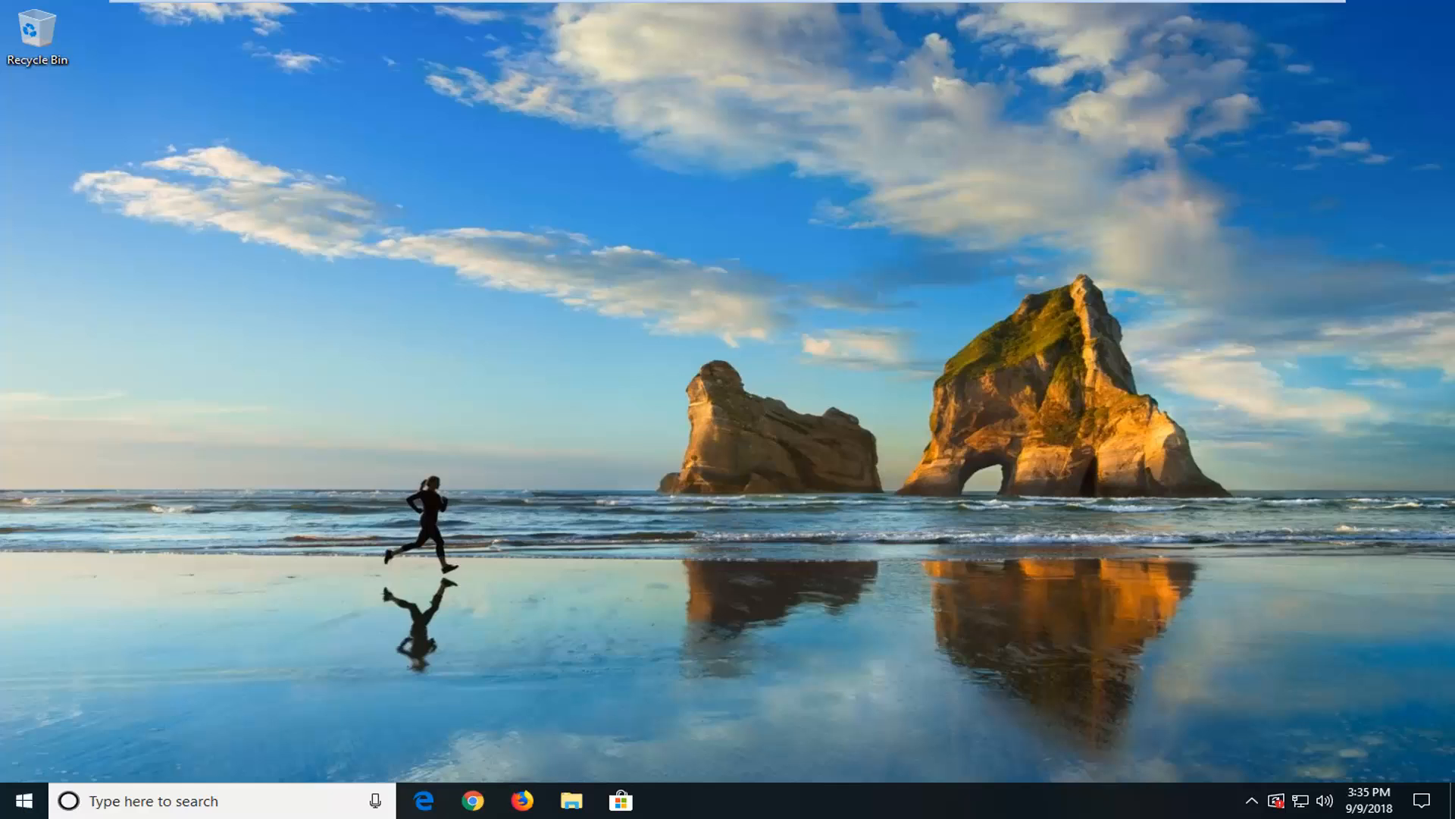
pyautogui.click(570, 801)
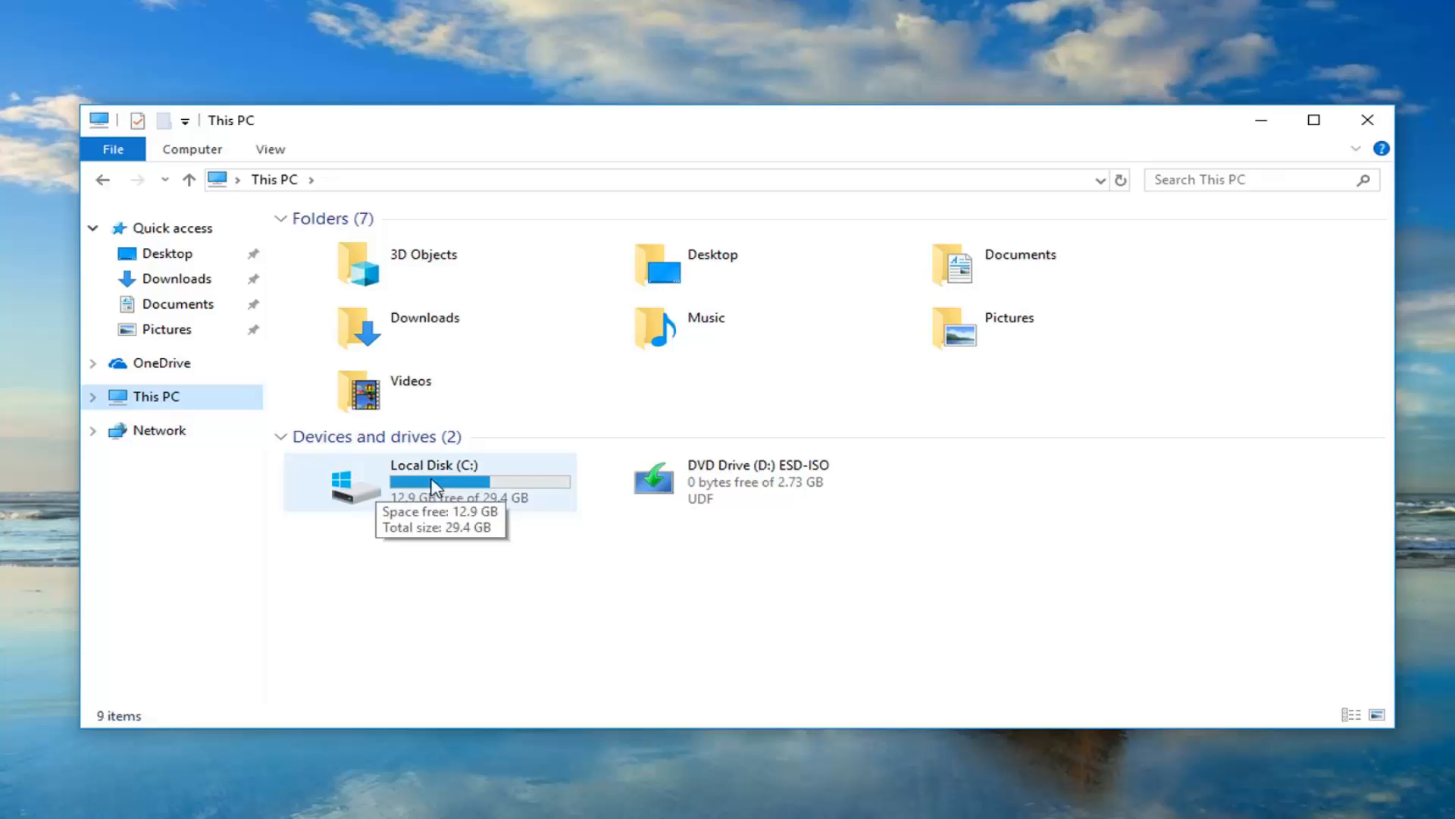
# Navigate to C:\Windows\SoftwareDistribution and select the Download folder
pyautogui.doubleClick(434, 479)
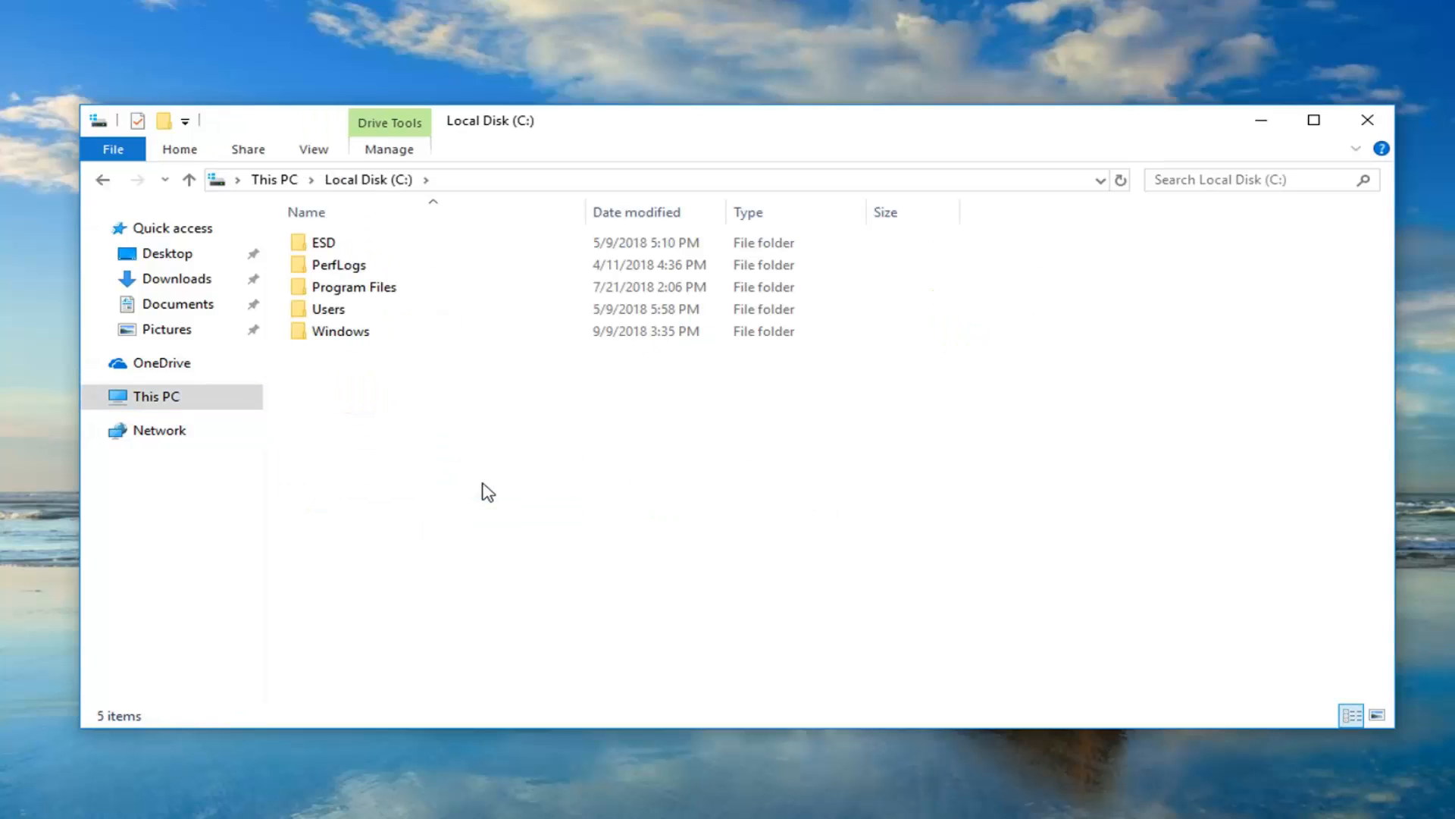
pyautogui.click(339, 331)
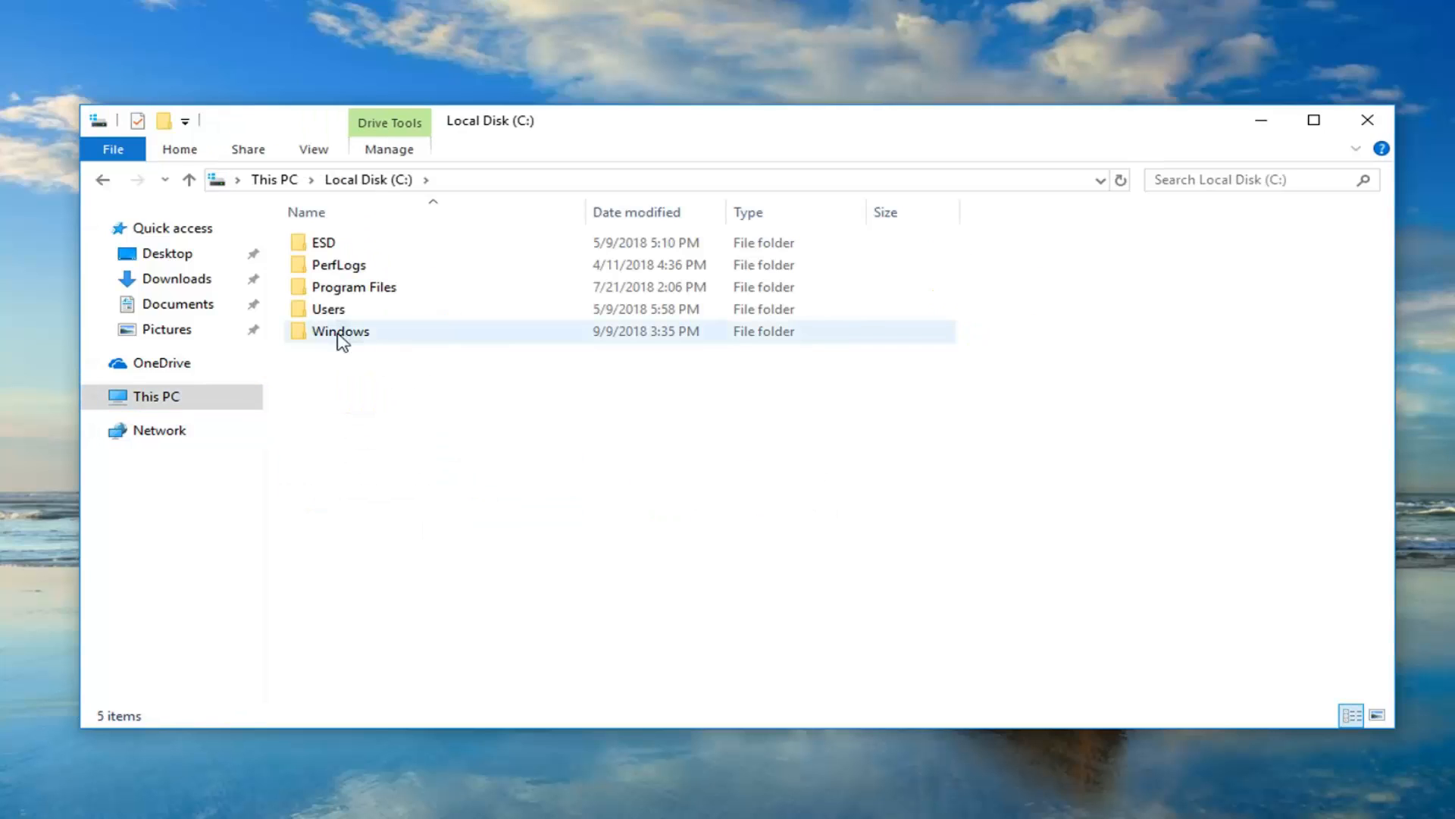
pyautogui.doubleClick(340, 331)
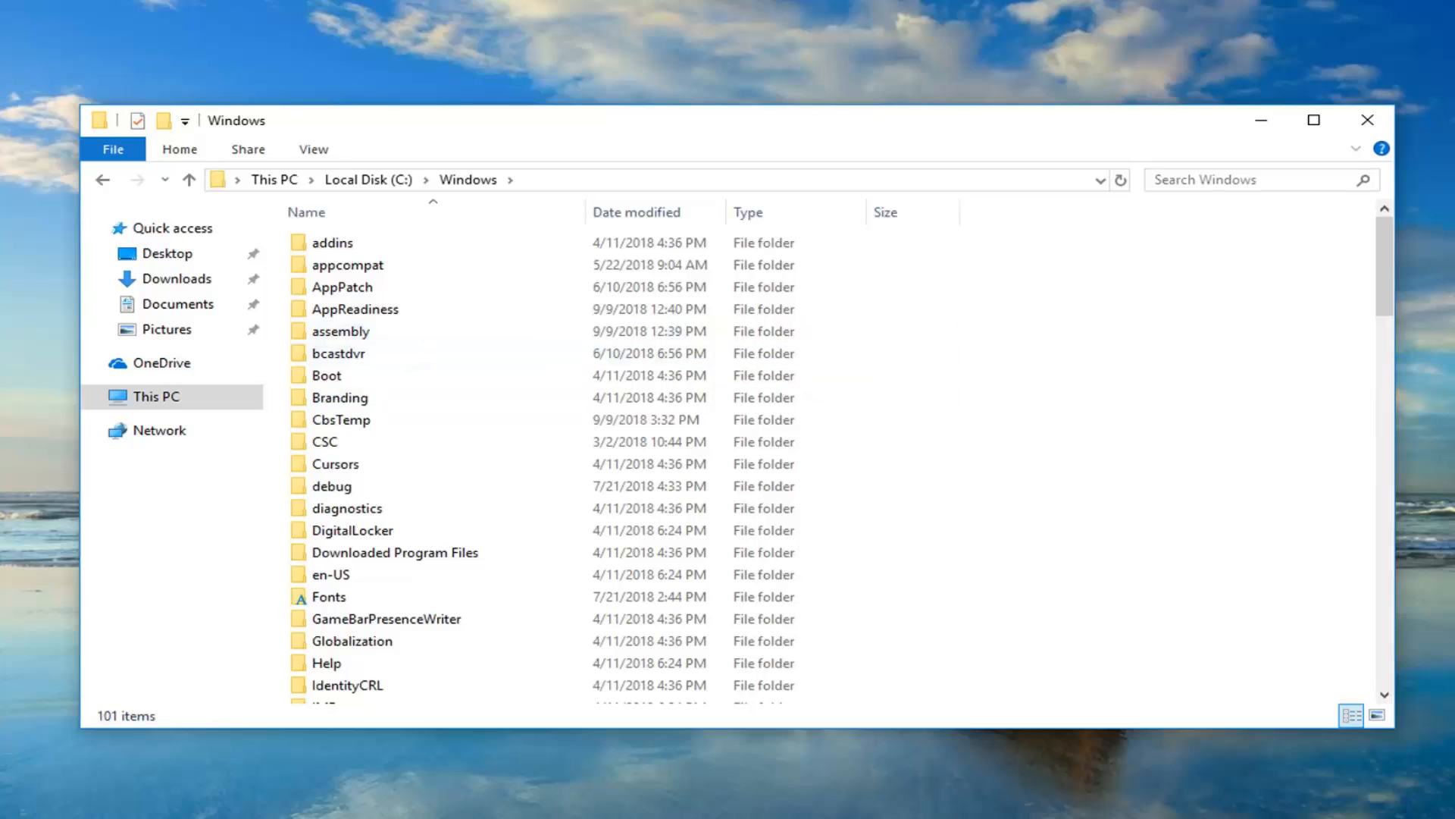
pyautogui.scroll(-3)
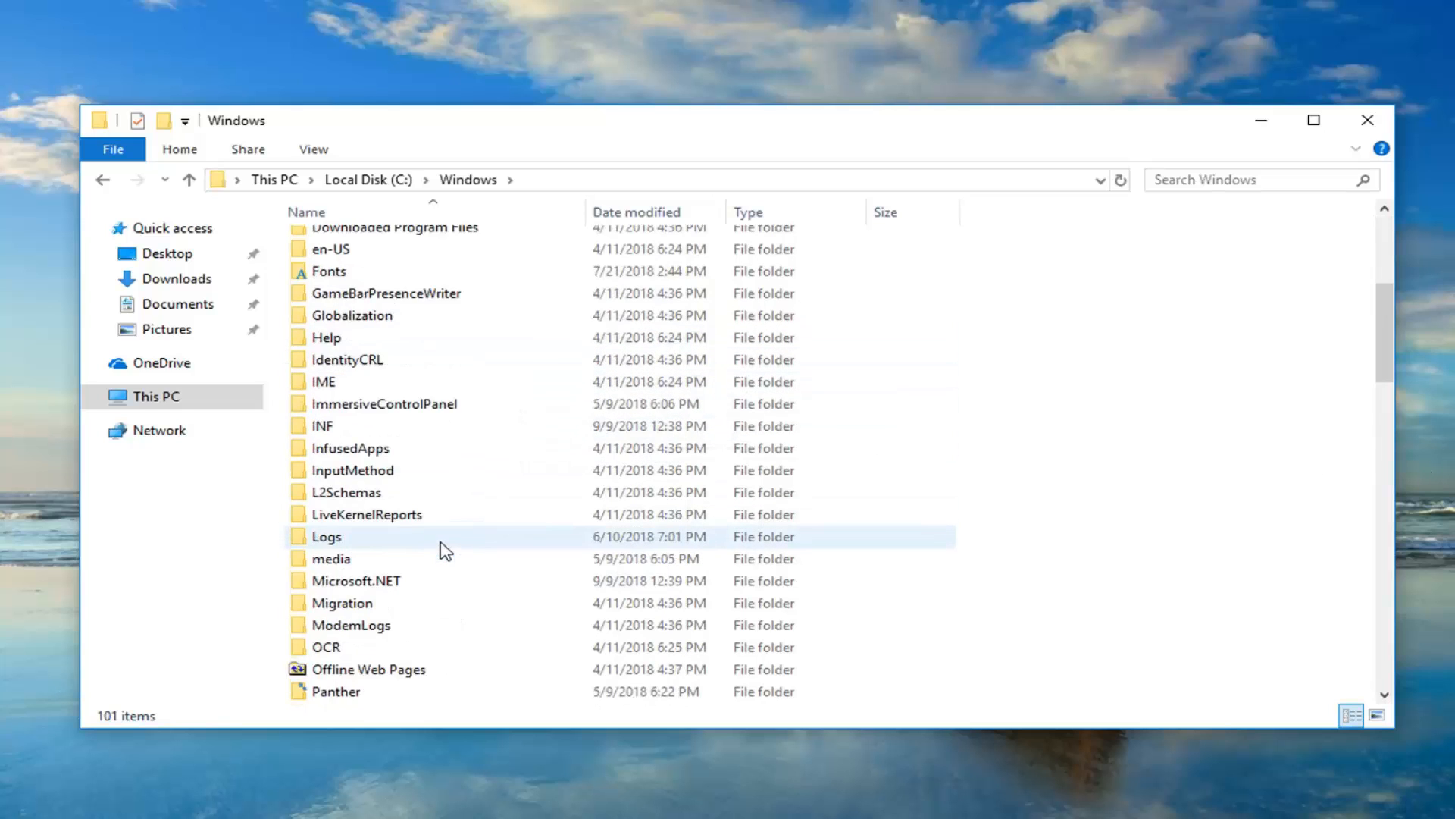
pyautogui.scroll(-3)
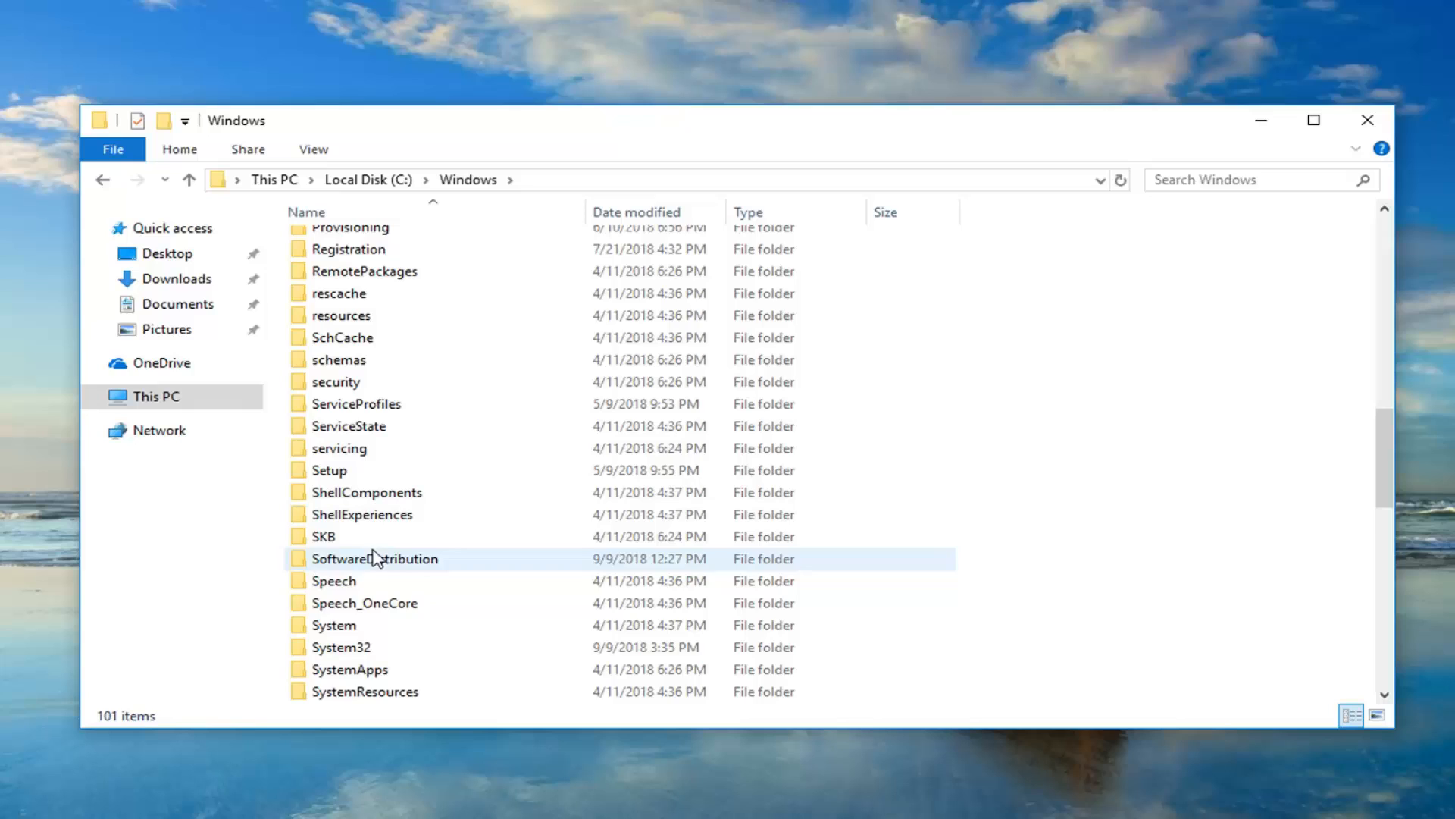
pyautogui.doubleClick(376, 557)
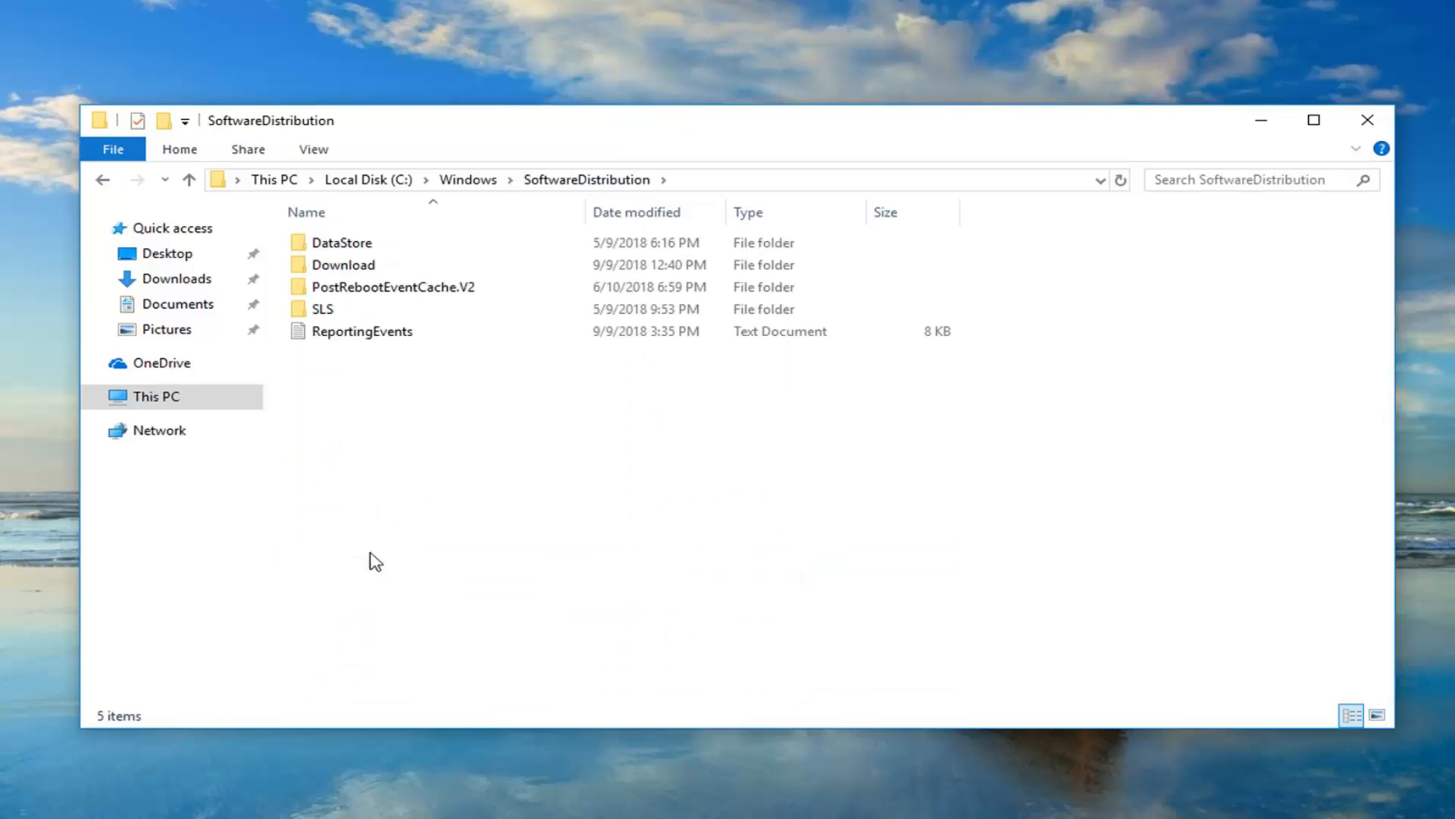
pyautogui.click(344, 263)
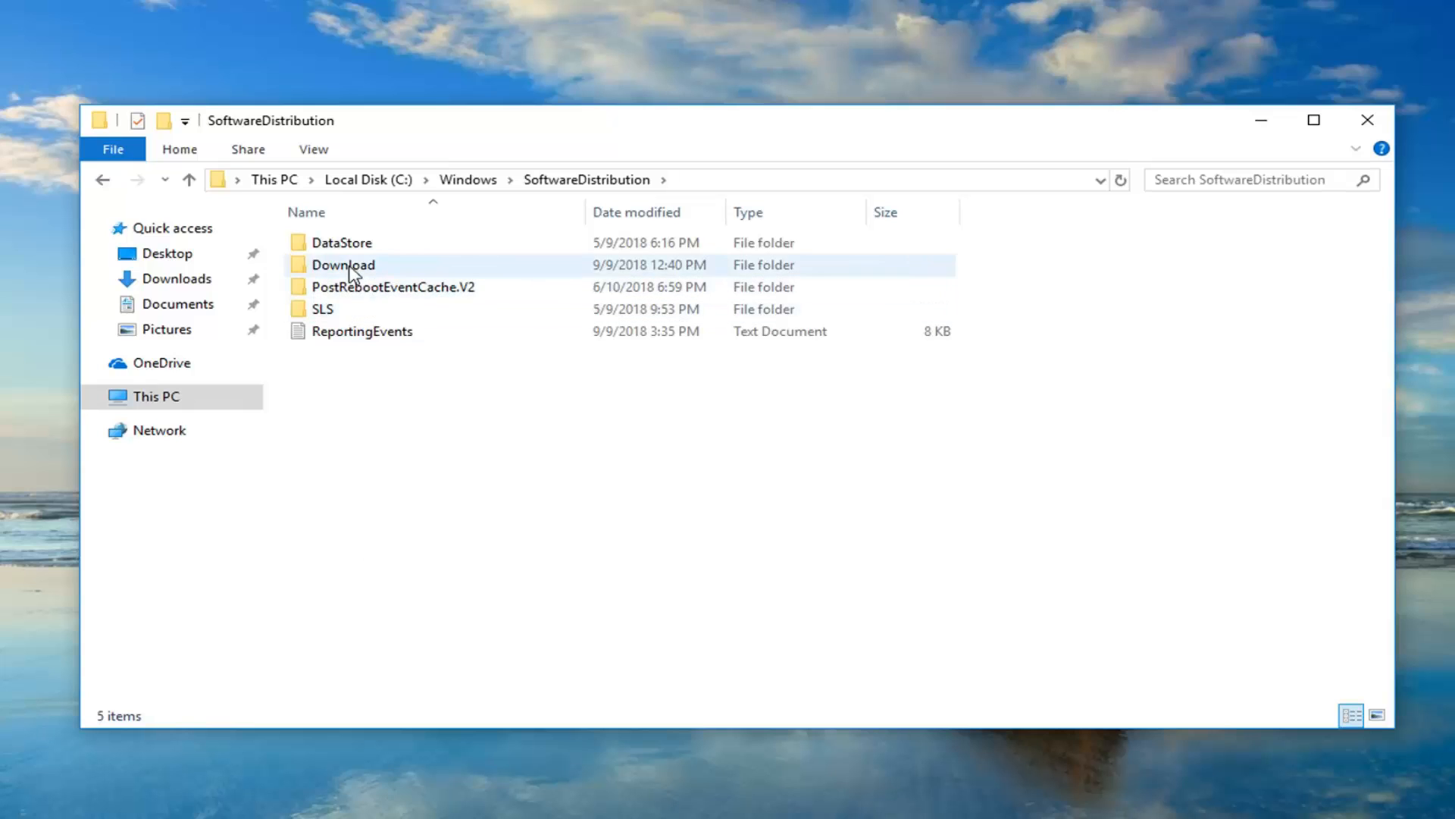
# Delete every cached file in the Download folder and close File Explorer
pyautogui.doubleClick(344, 263)
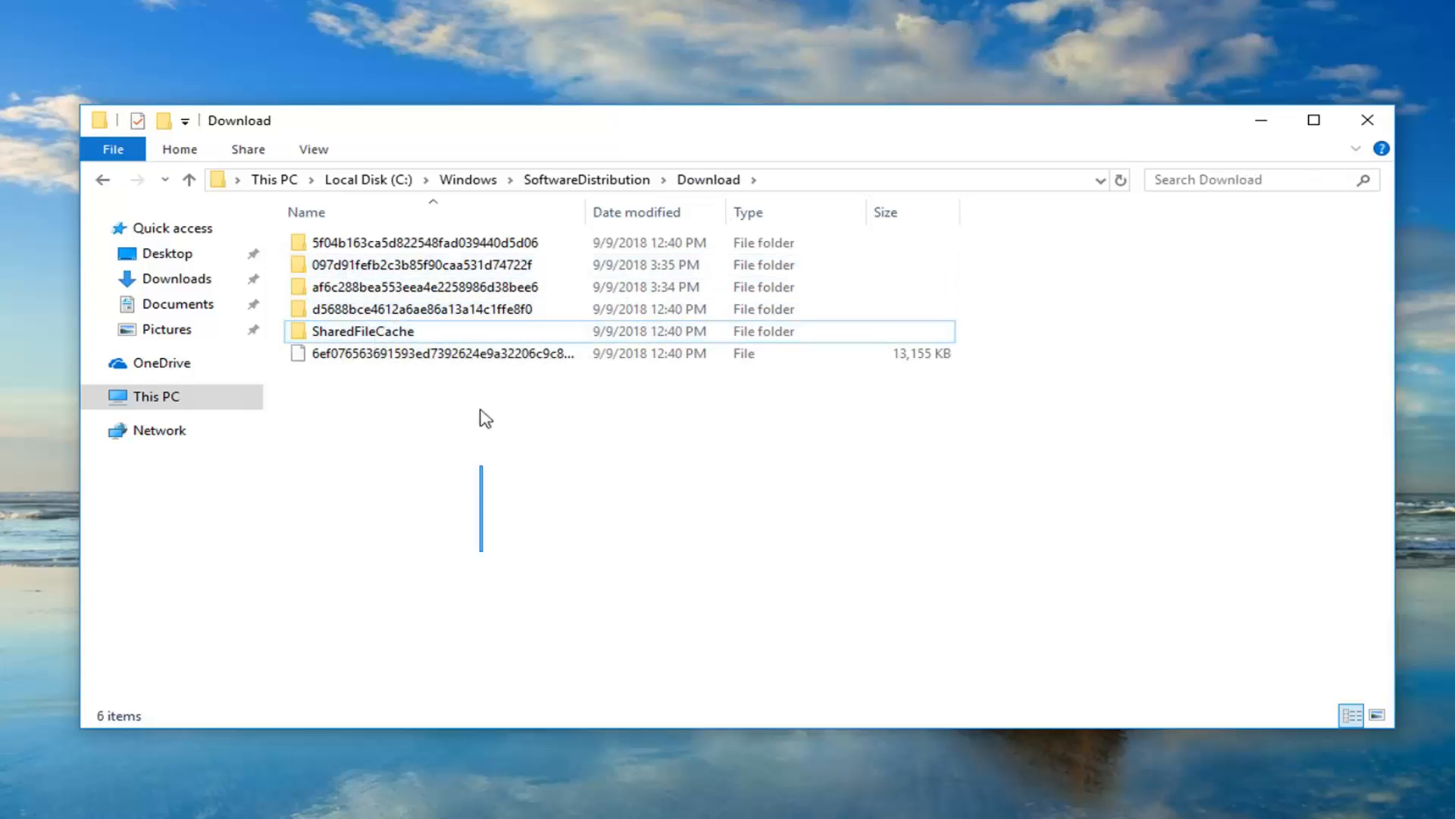
pyautogui.press('ctrl+a')
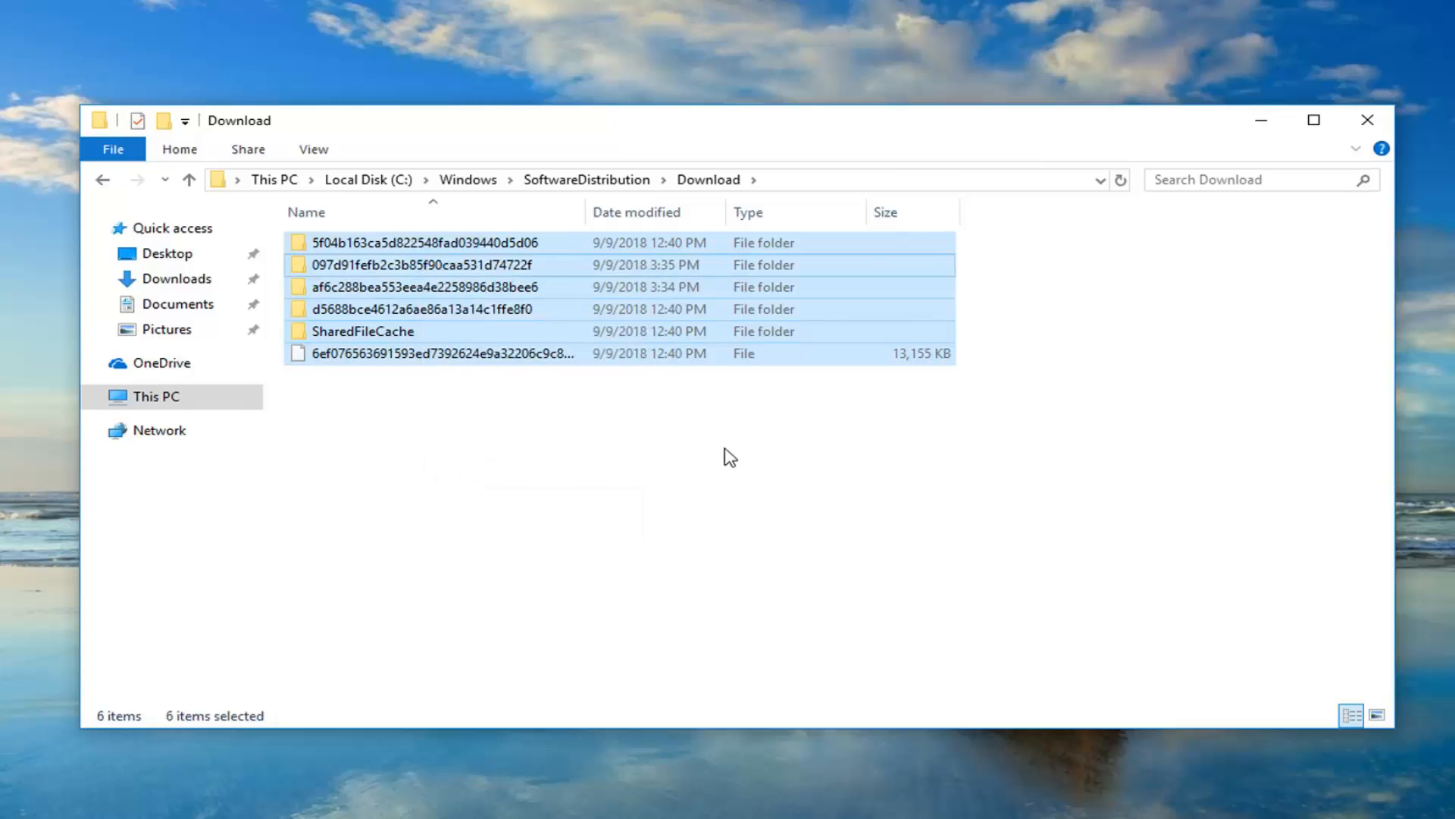
pyautogui.press('Delete')
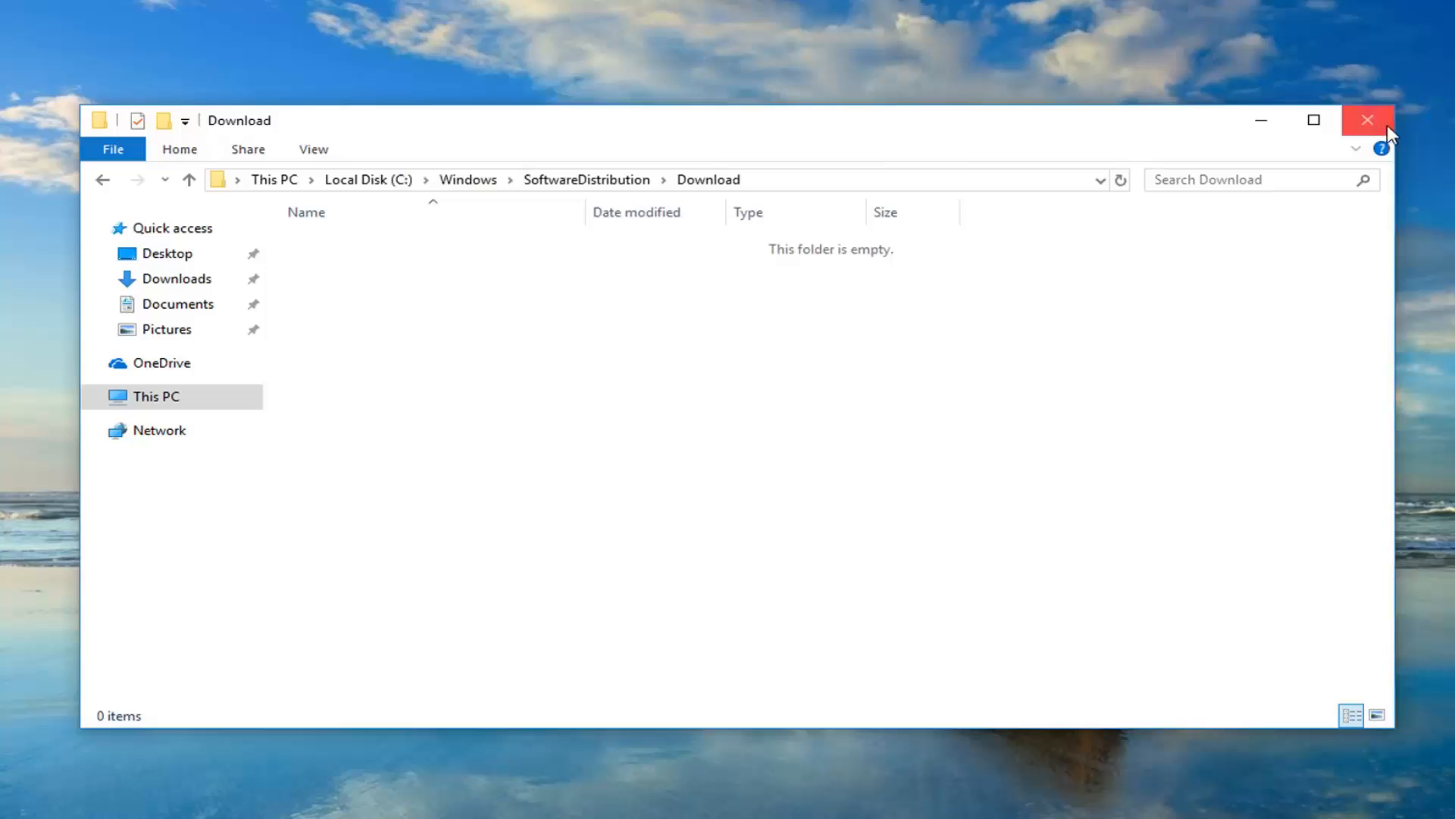
pyautogui.click(1367, 121)
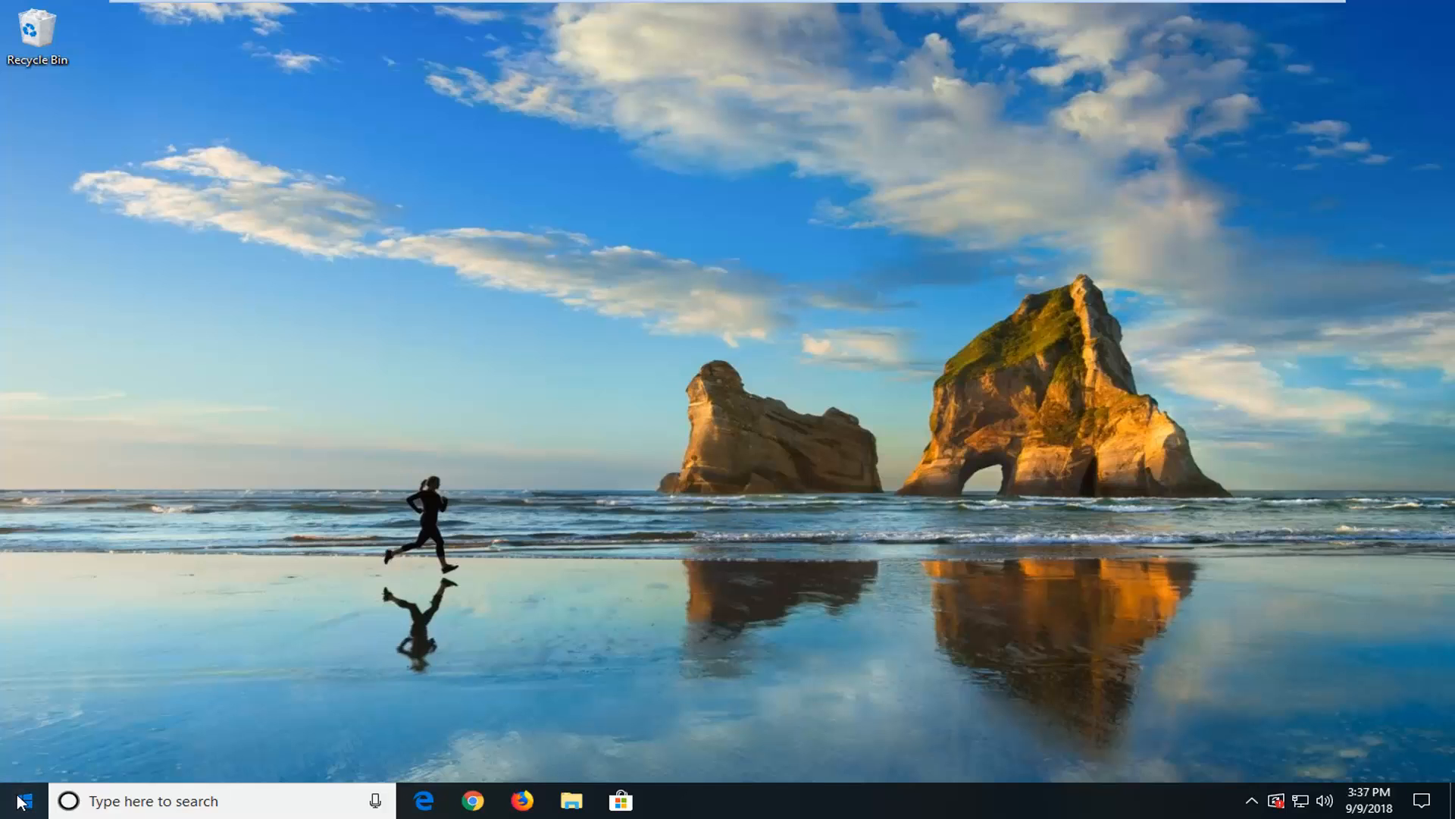
# Run Command Prompt as administrator via a 'cmd' search, approving the UAC prompt
pyautogui.write('cmd')
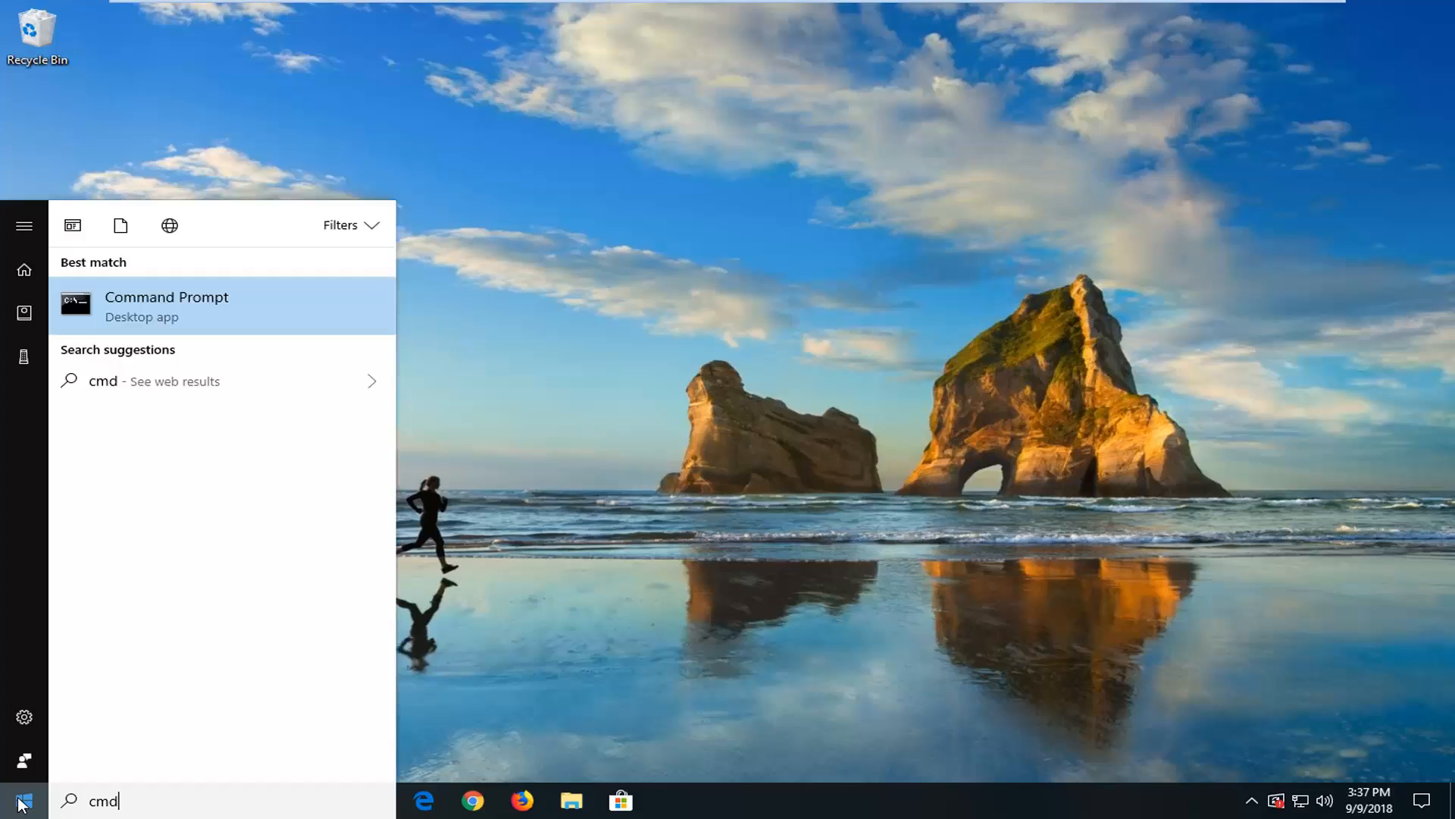
pyautogui.moveTo(173, 312)
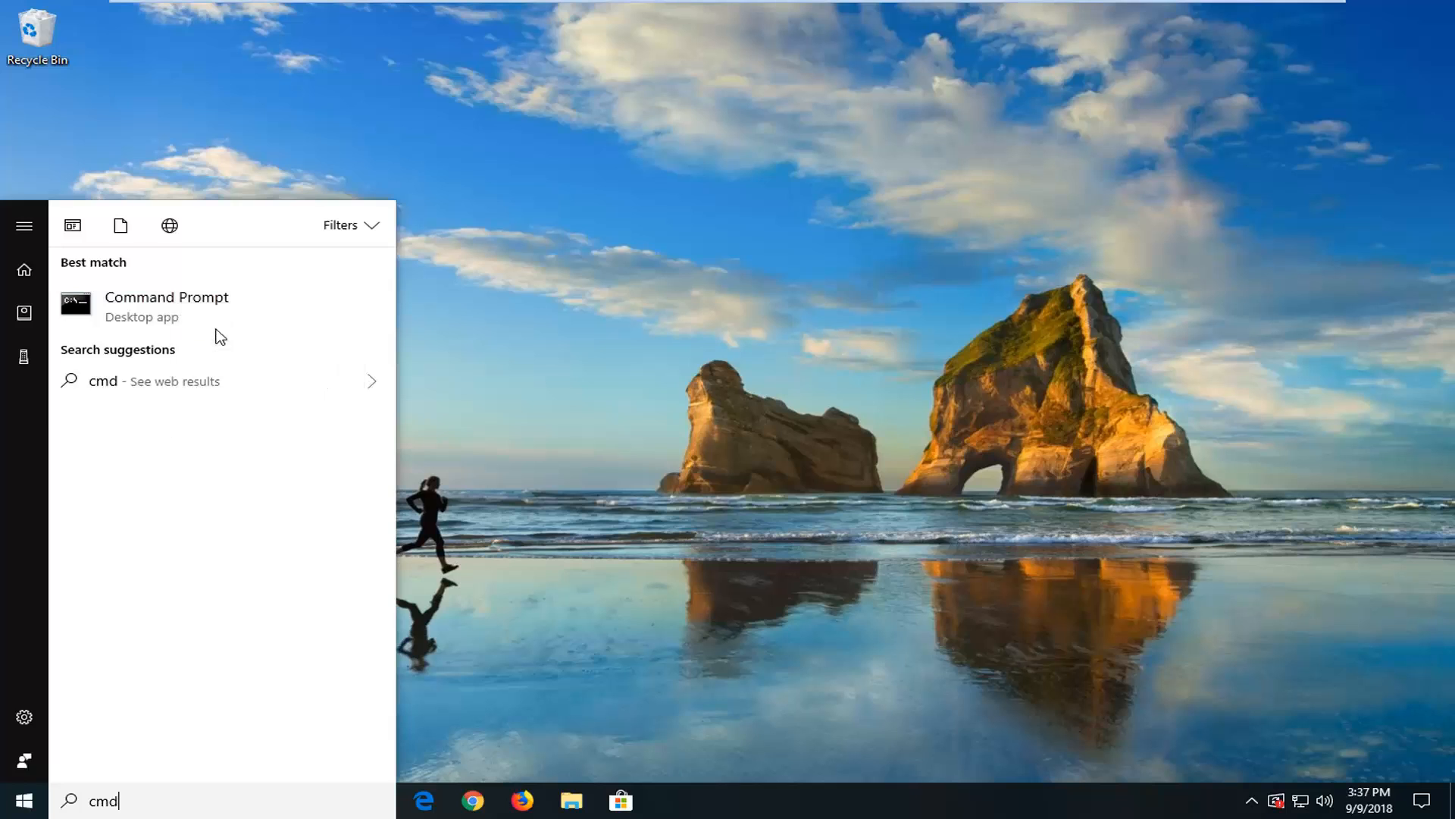
pyautogui.click(167, 298)
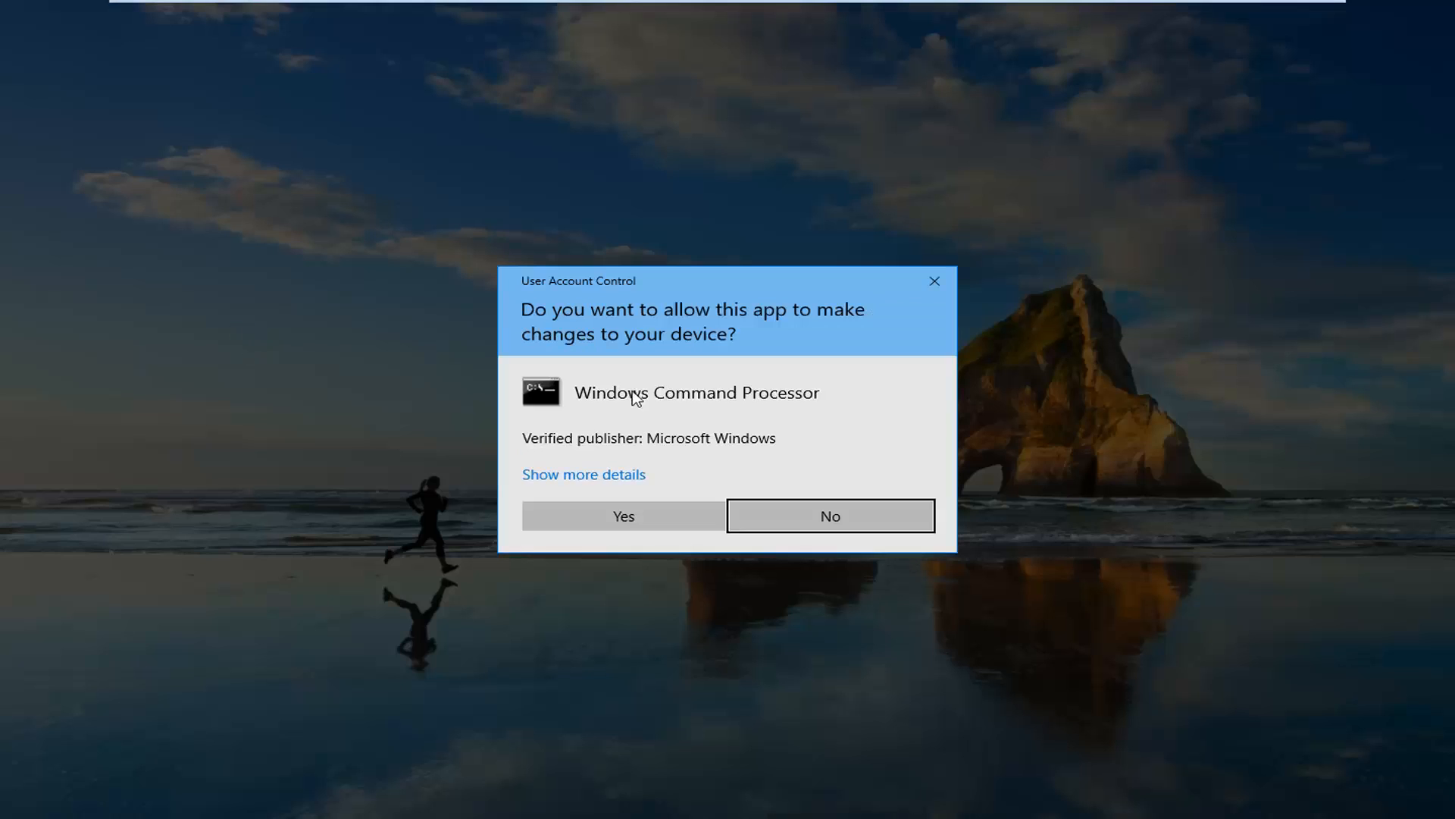
pyautogui.moveTo(629, 505)
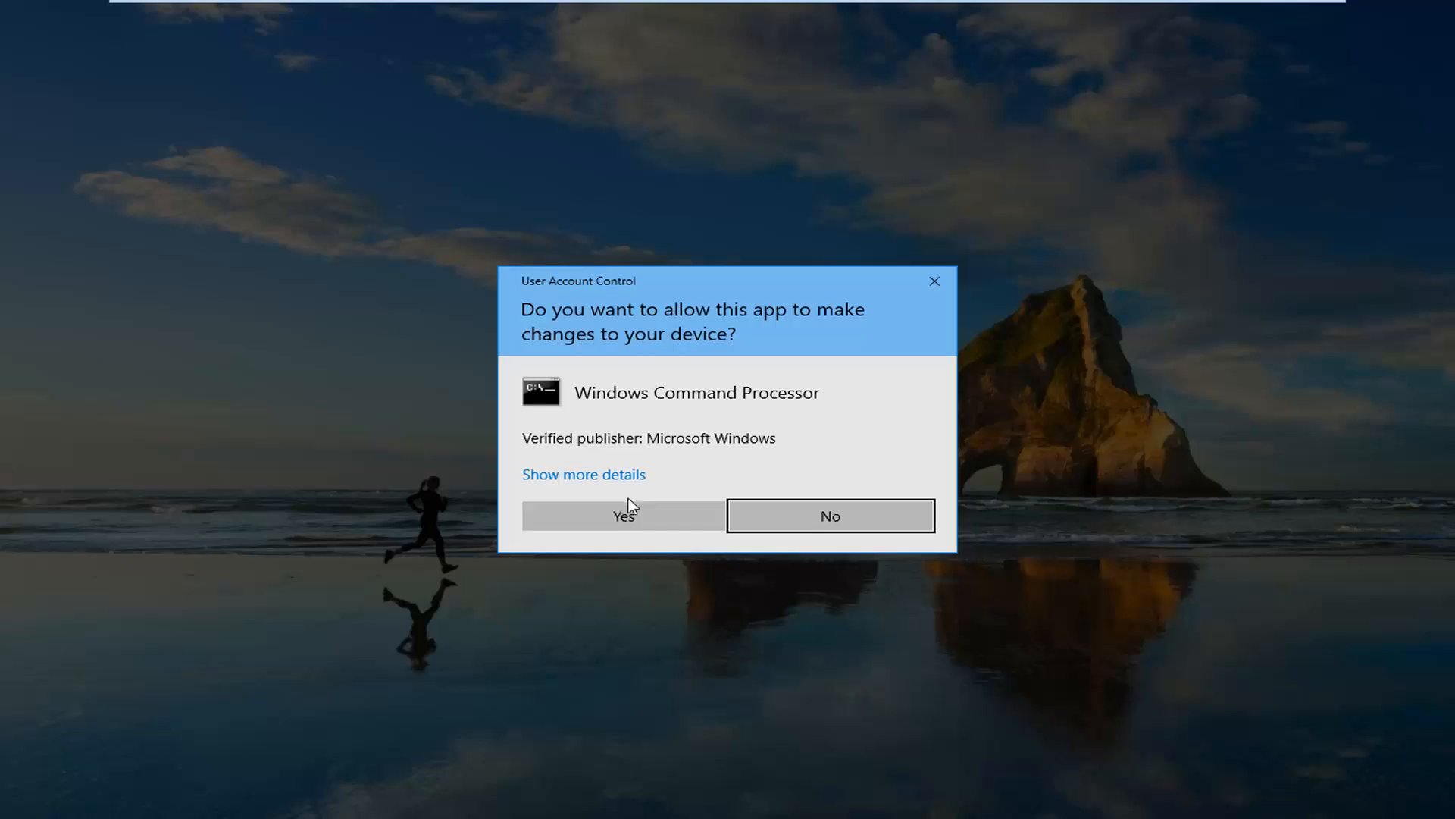
pyautogui.click(621, 515)
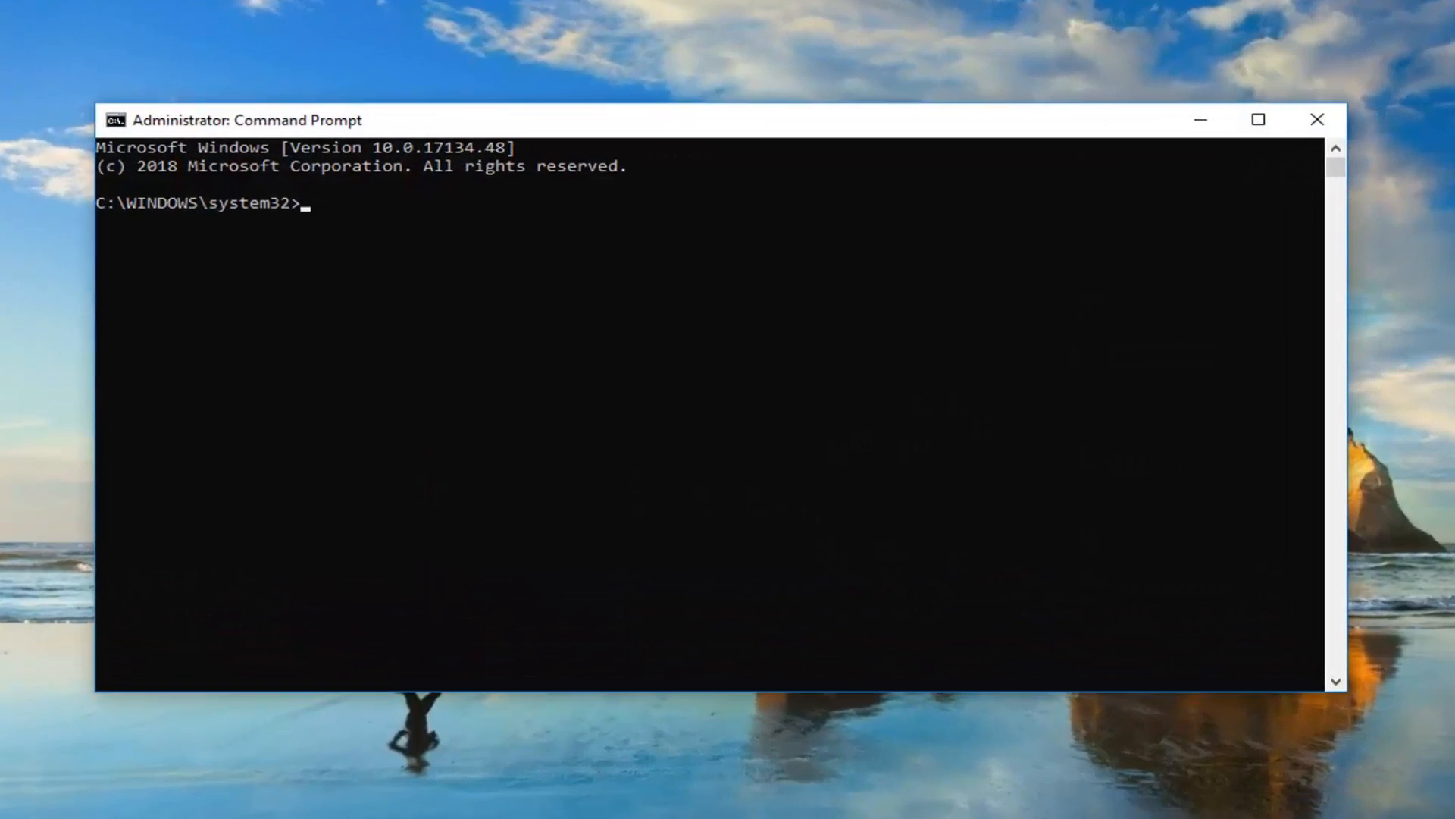
pyautogui.moveTo(588, 125)
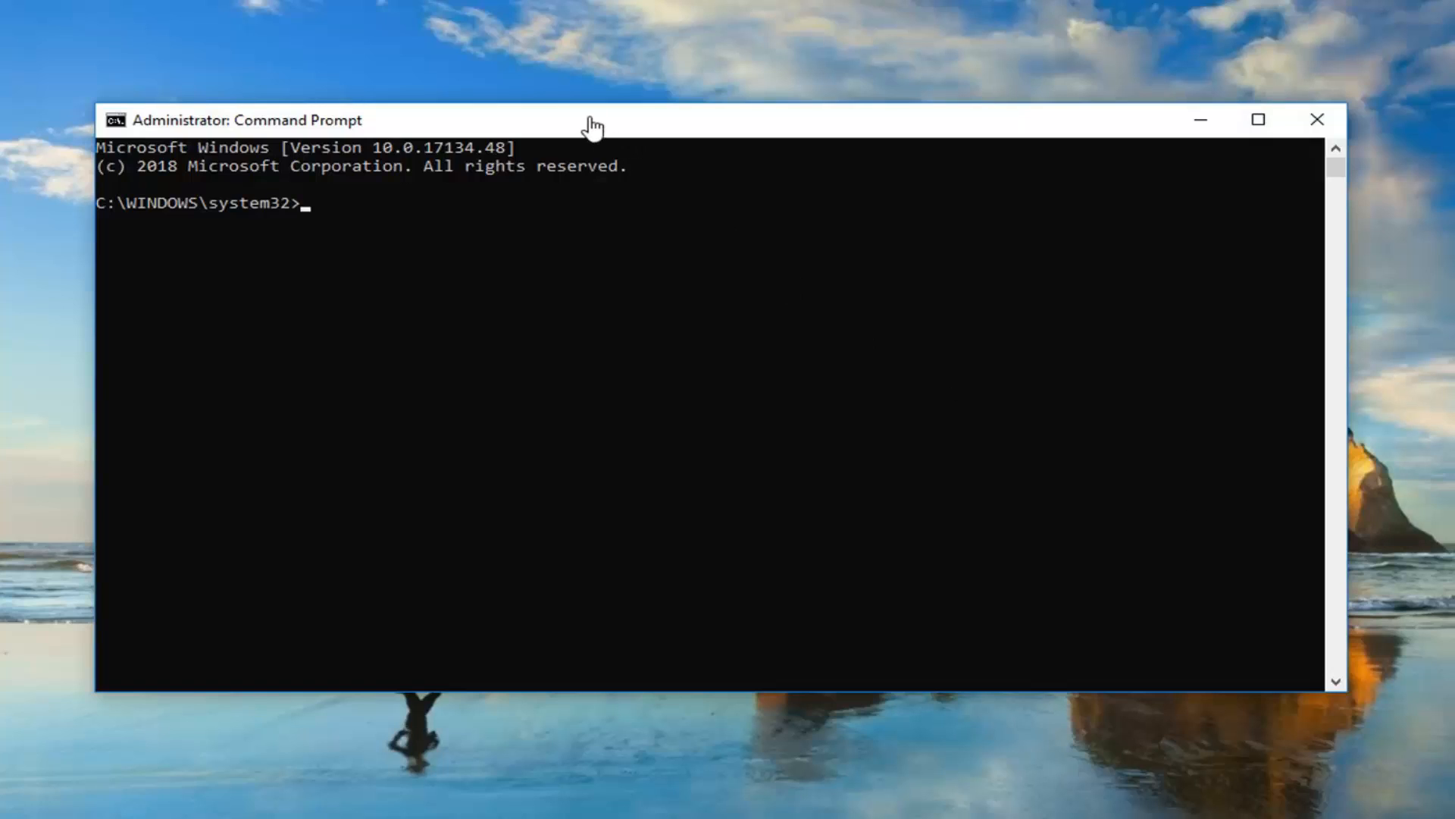
pyautogui.moveTo(561, 133)
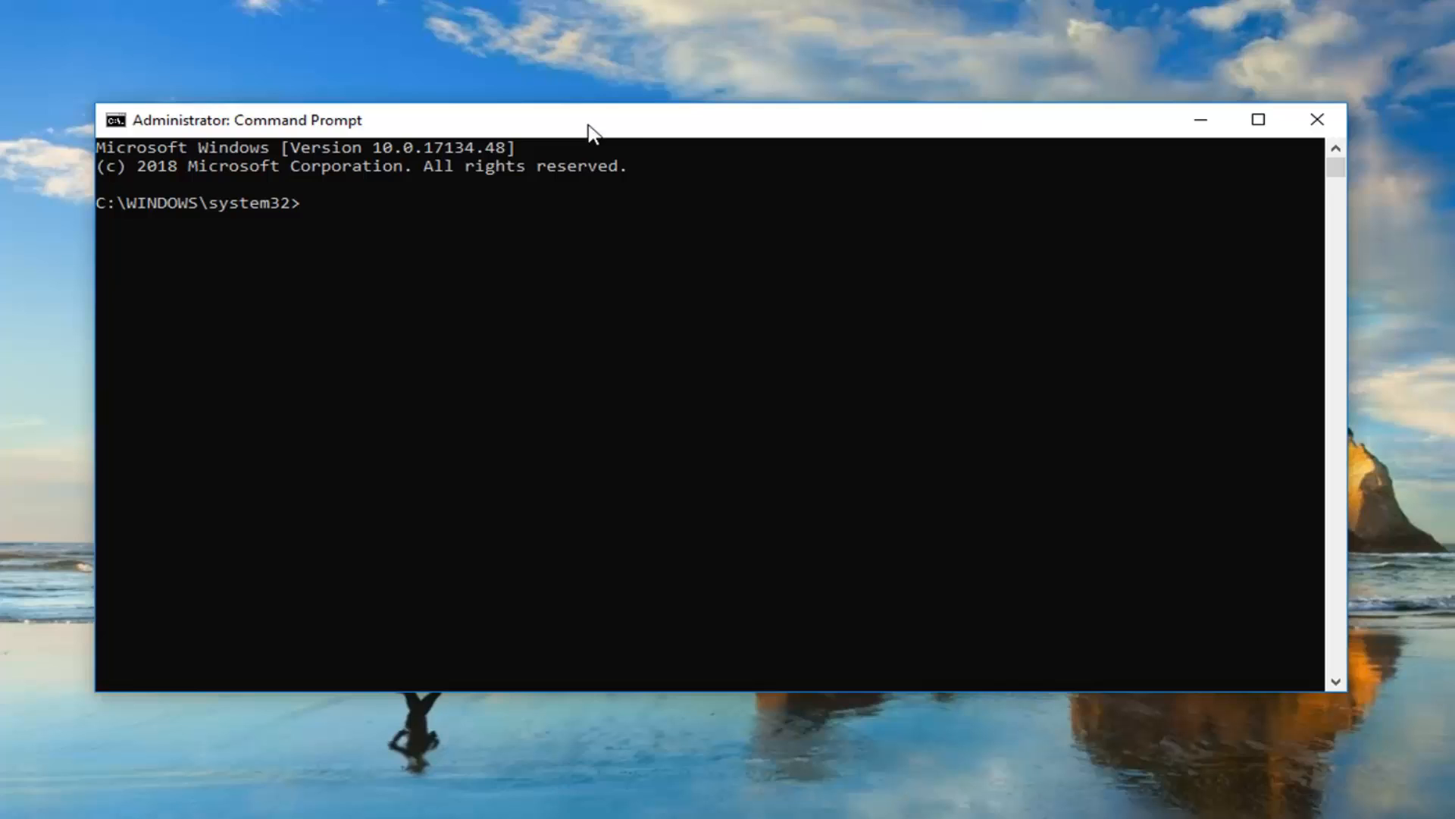
pyautogui.moveTo(721, 109)
pyautogui.write('DISM.exe /Online /Cleanup-image /Restorehealth')
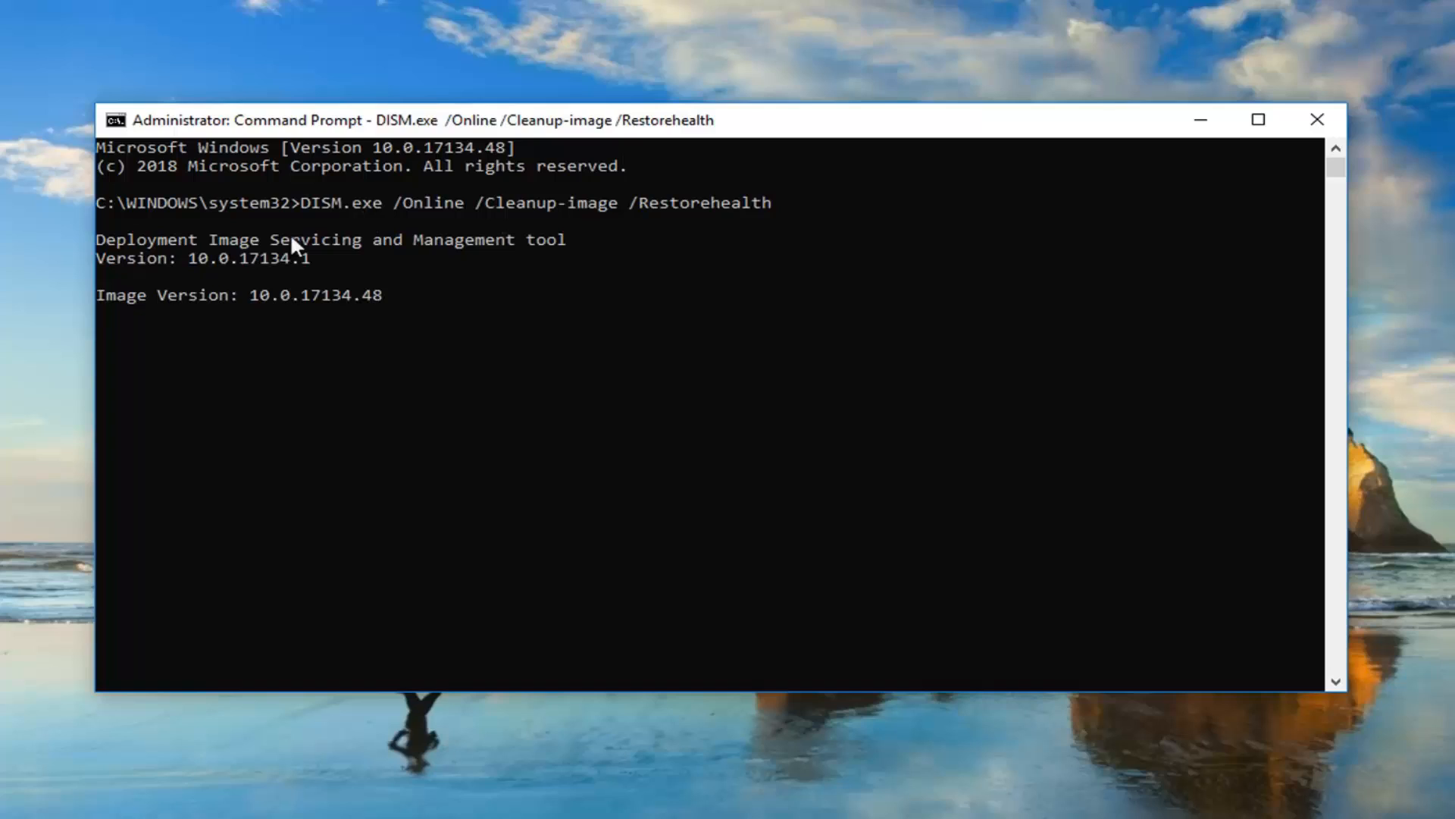
pyautogui.moveTo(233, 373)
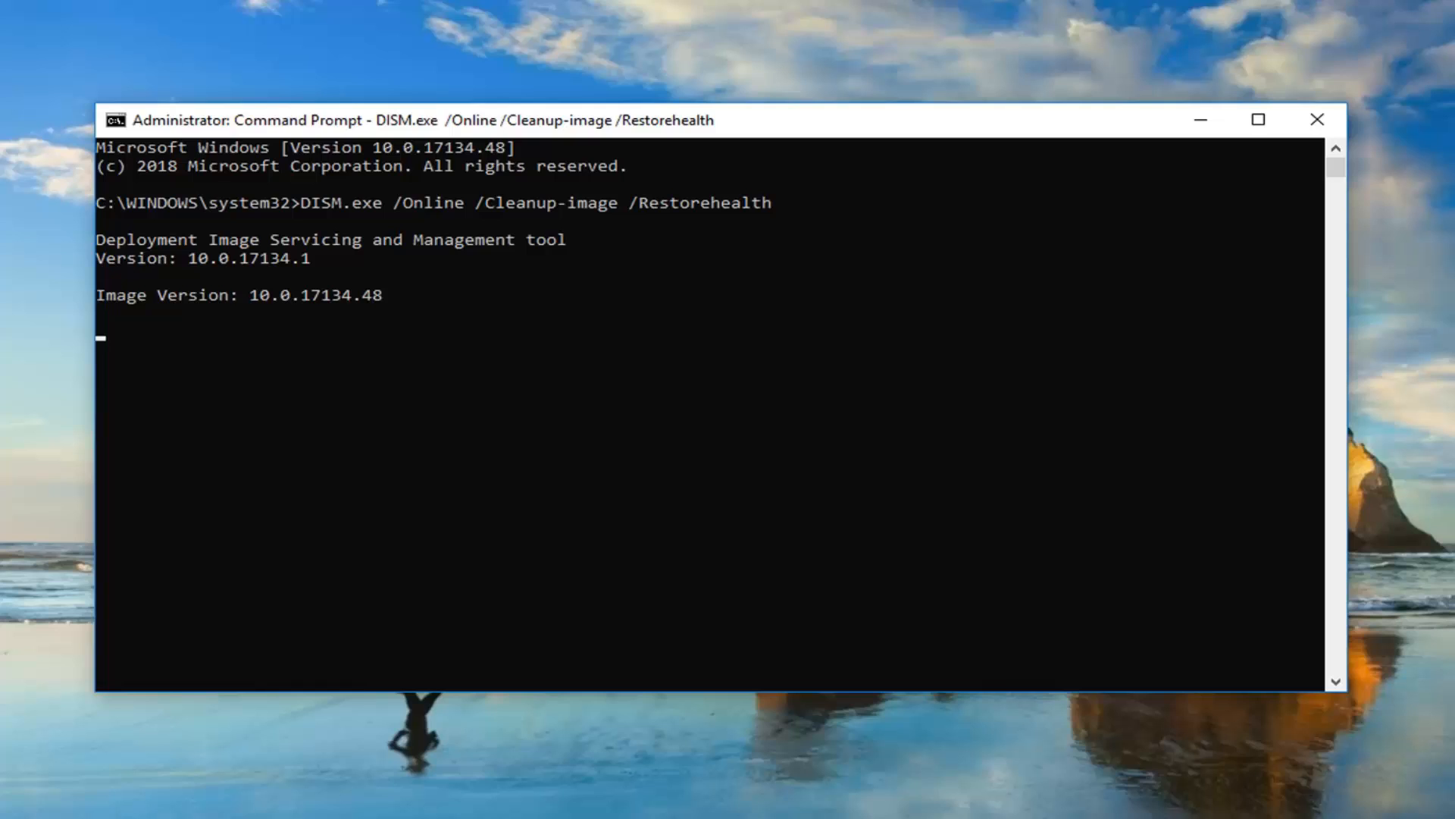
pyautogui.moveTo(728, 137)
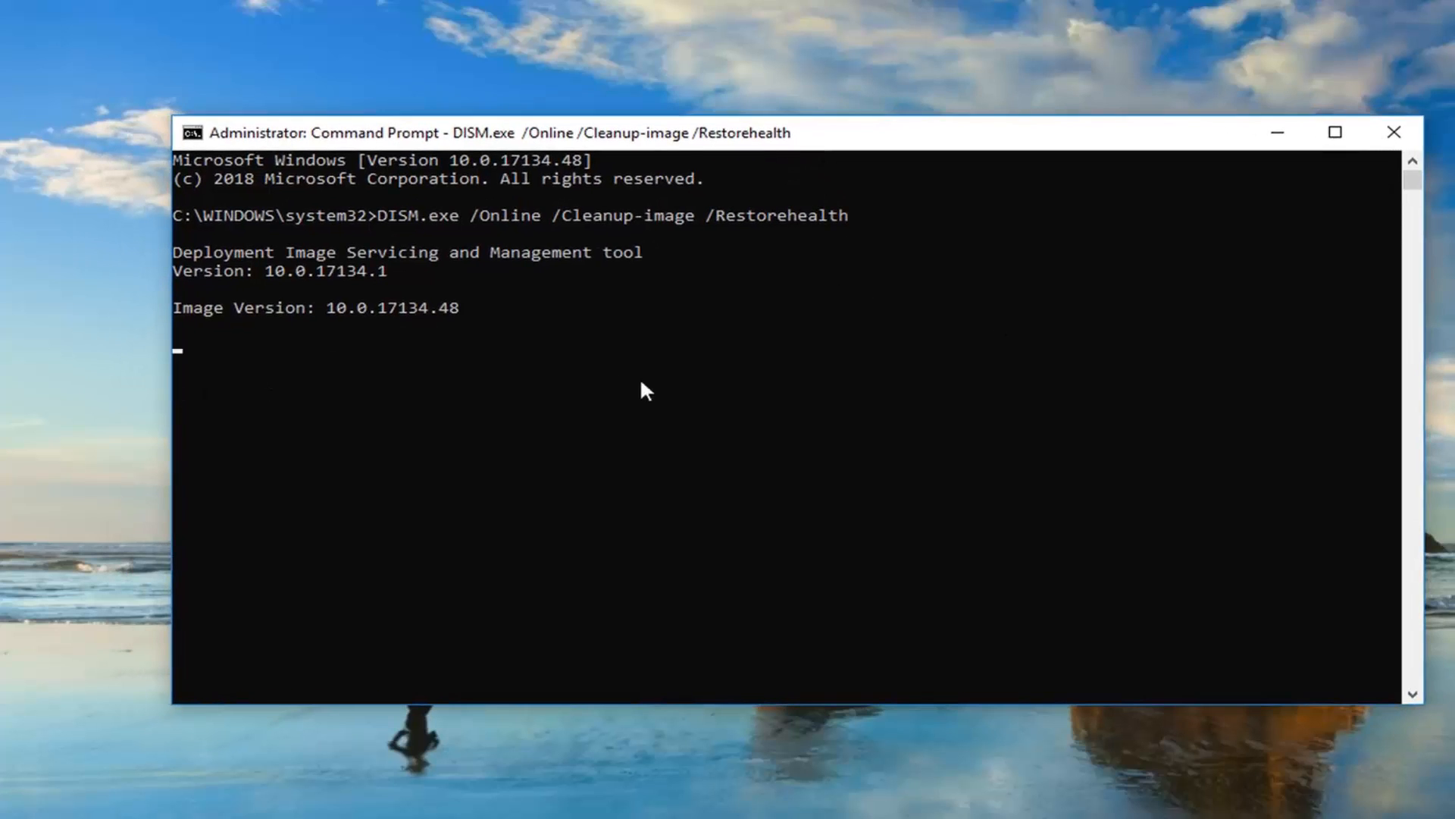
pyautogui.moveTo(499, 517)
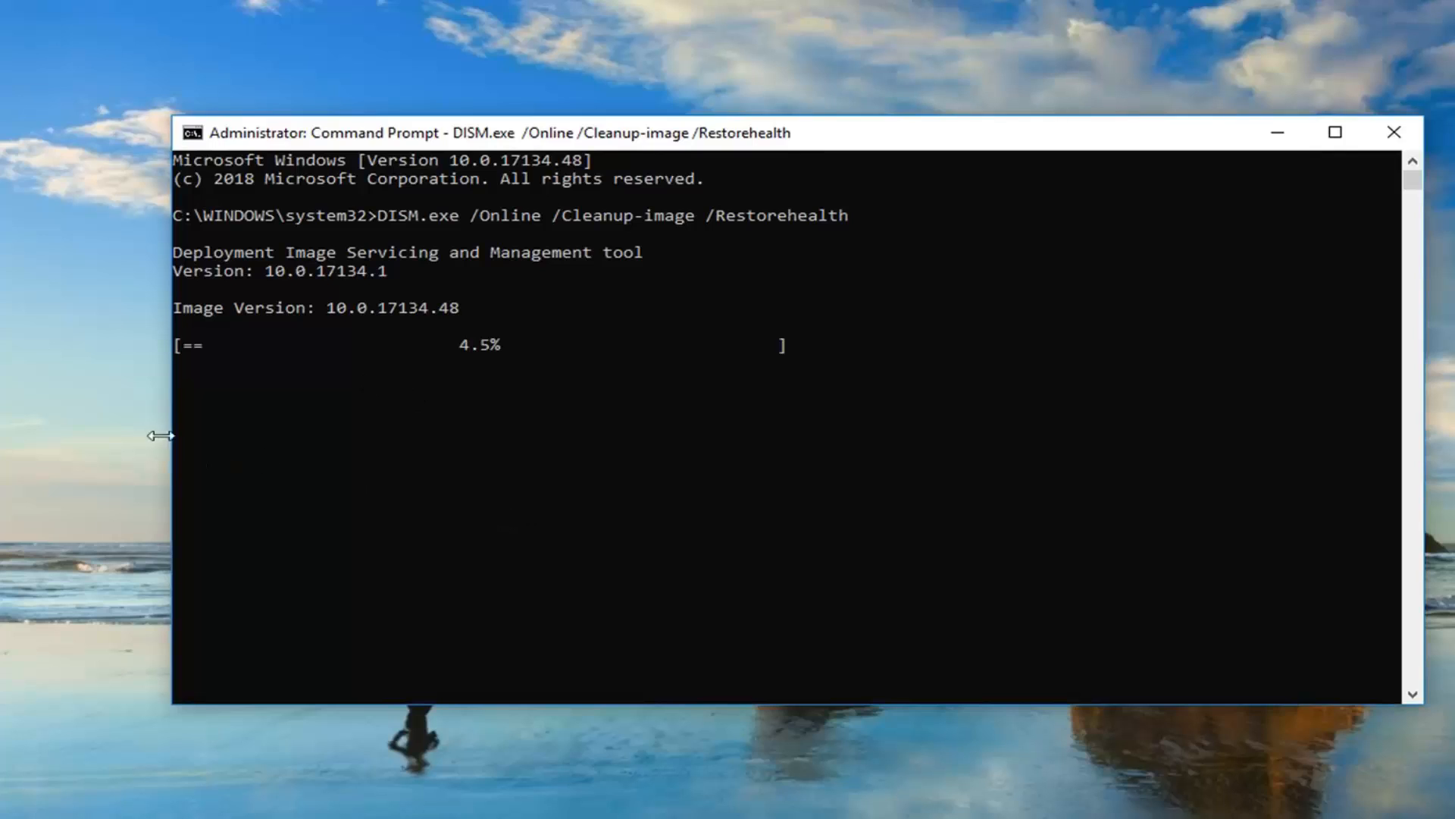
pyautogui.moveTo(467, 375)
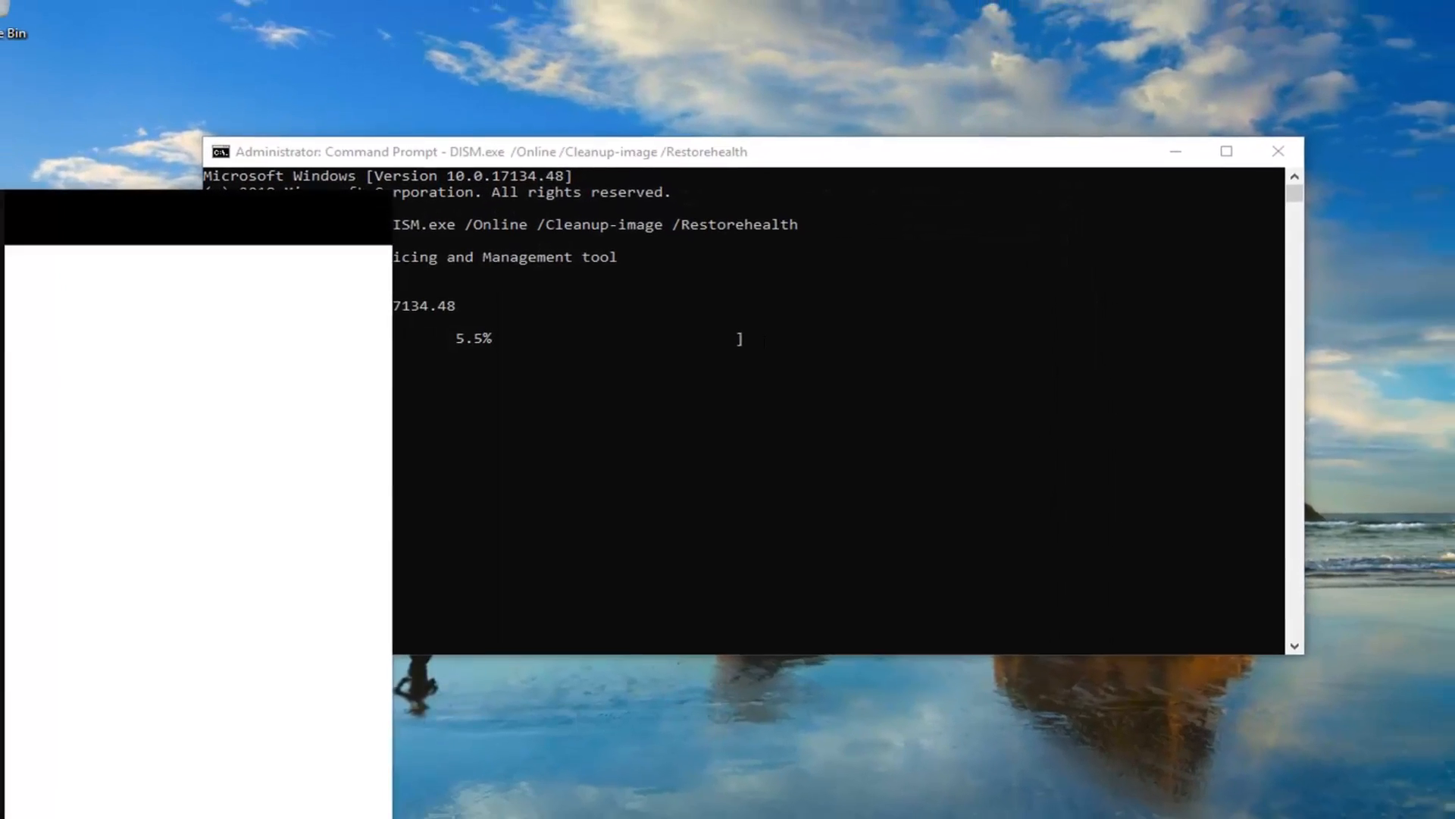
# Launch a second administrator Command Prompt from the cmd search result's context menu
pyautogui.rightClick(165, 297)
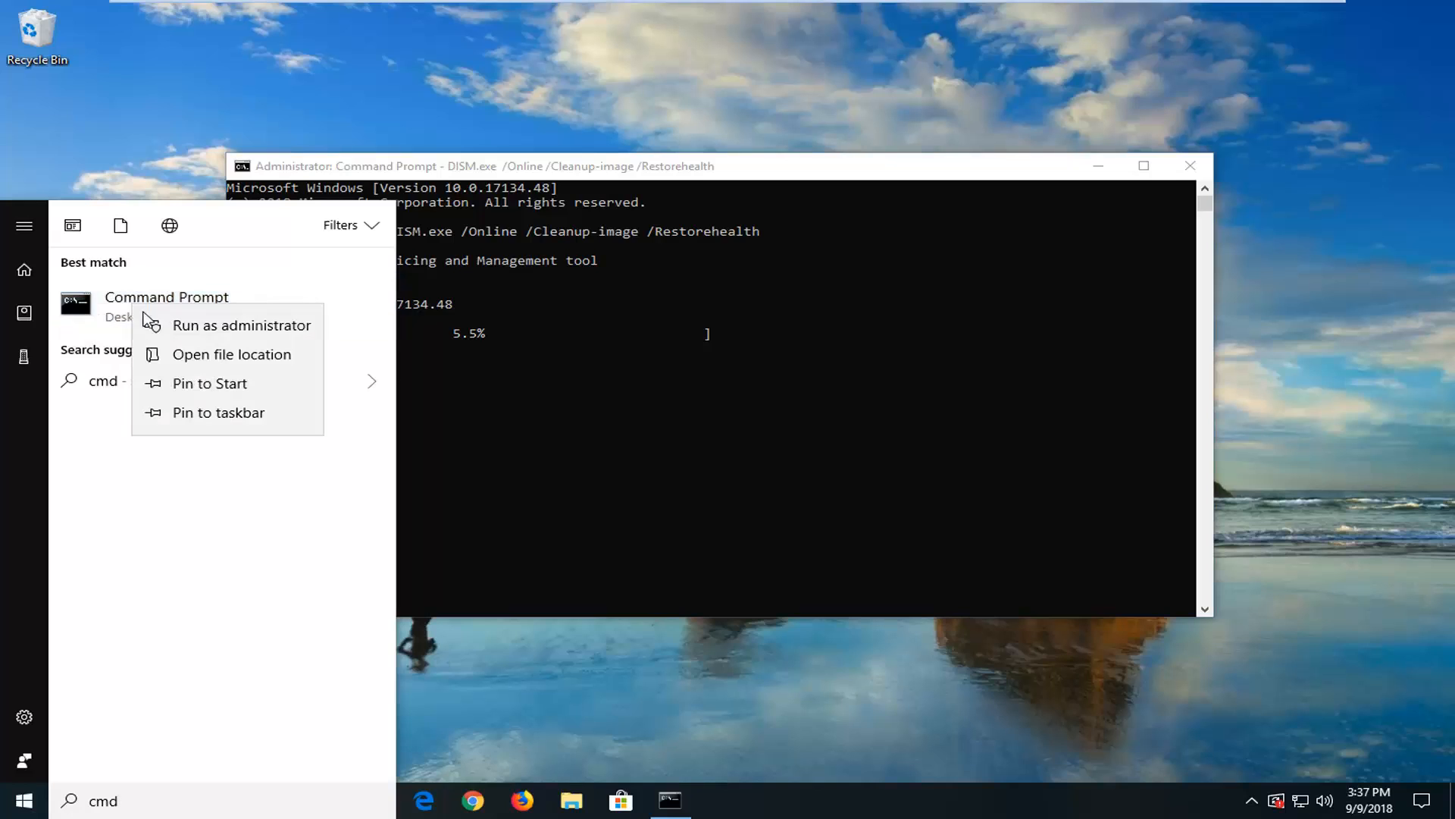
pyautogui.click(176, 335)
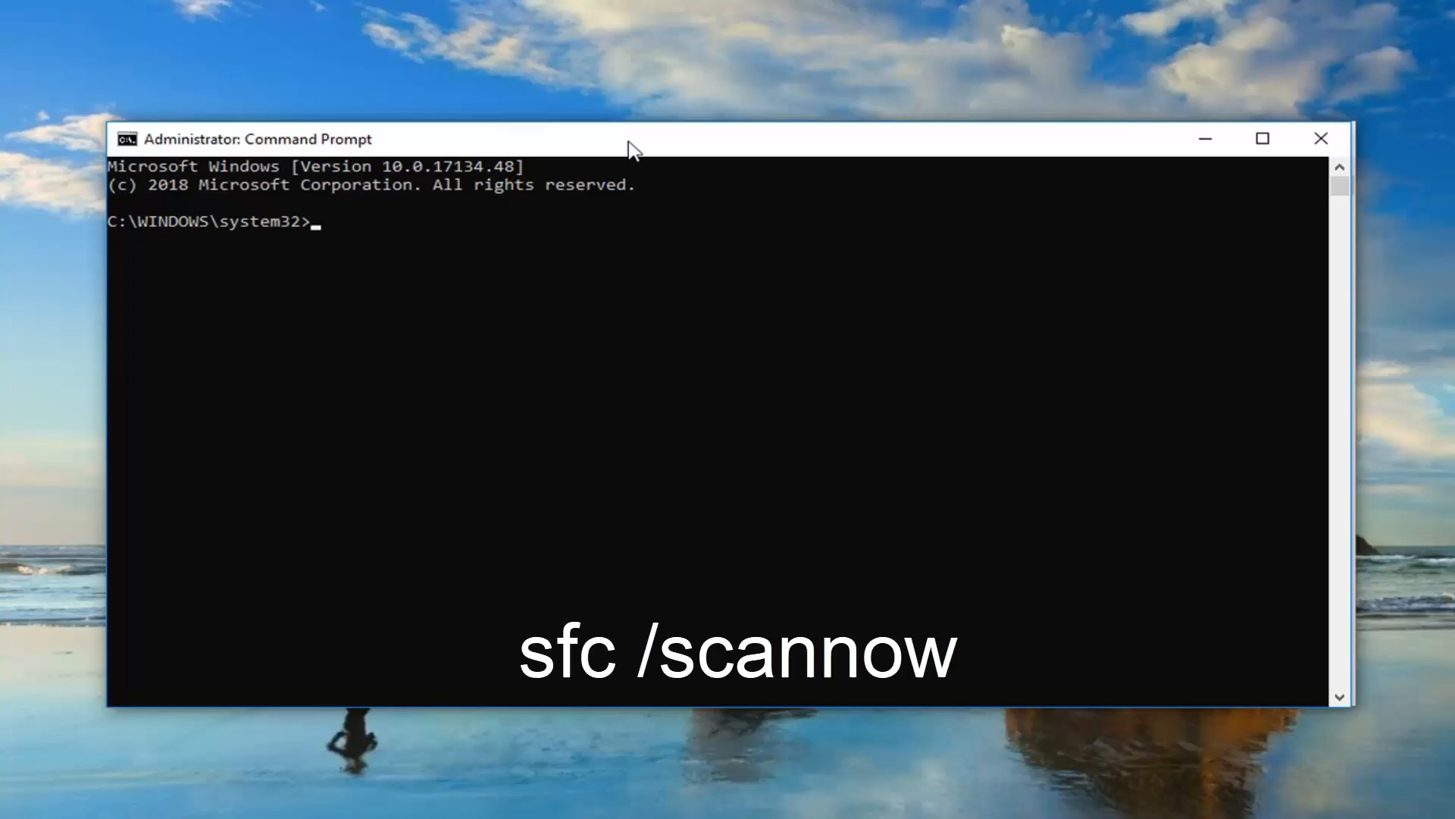
pyautogui.moveTo(658, 149)
pyautogui.write('sfc /scannow')
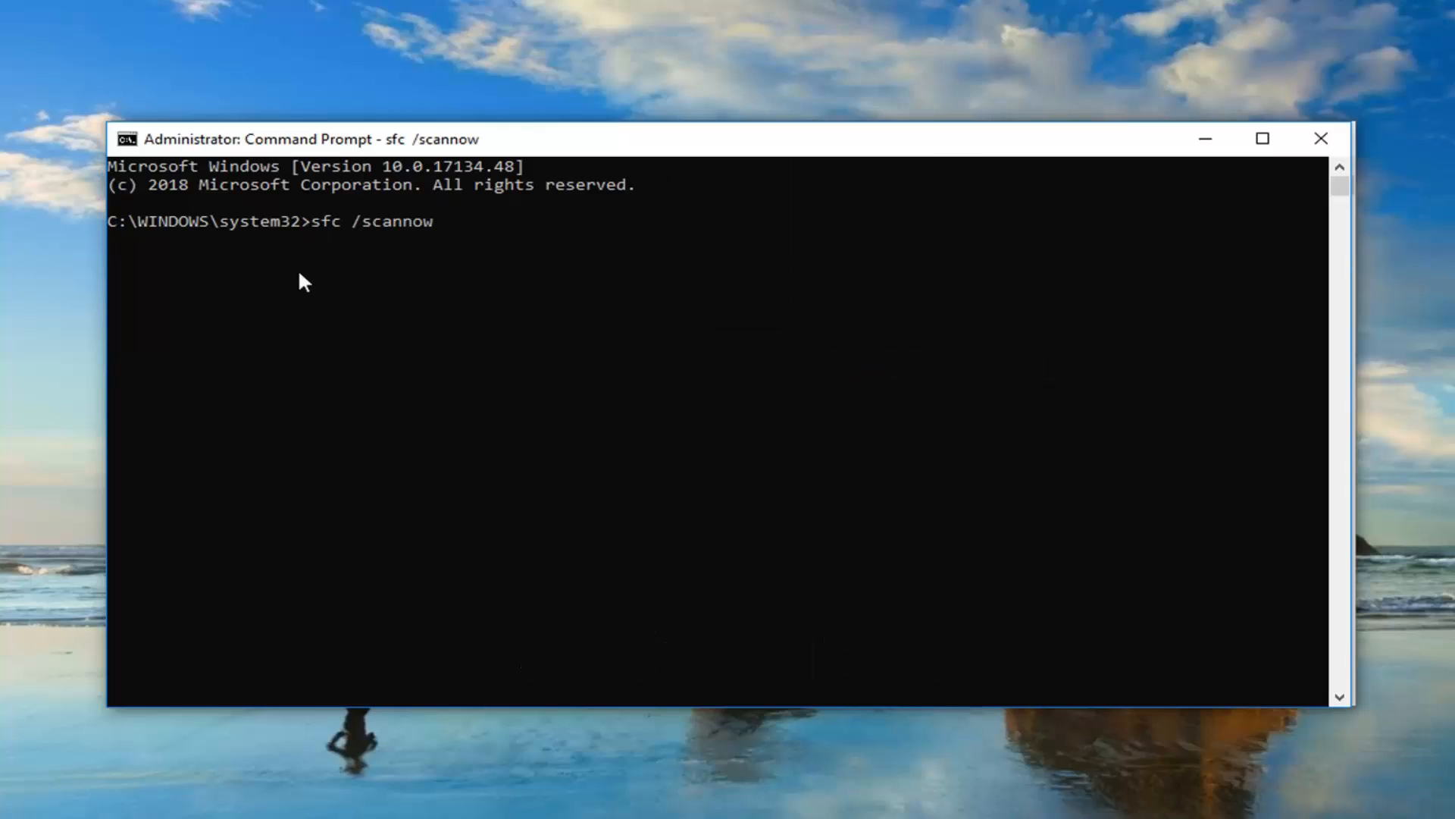
pyautogui.moveTo(485, 225)
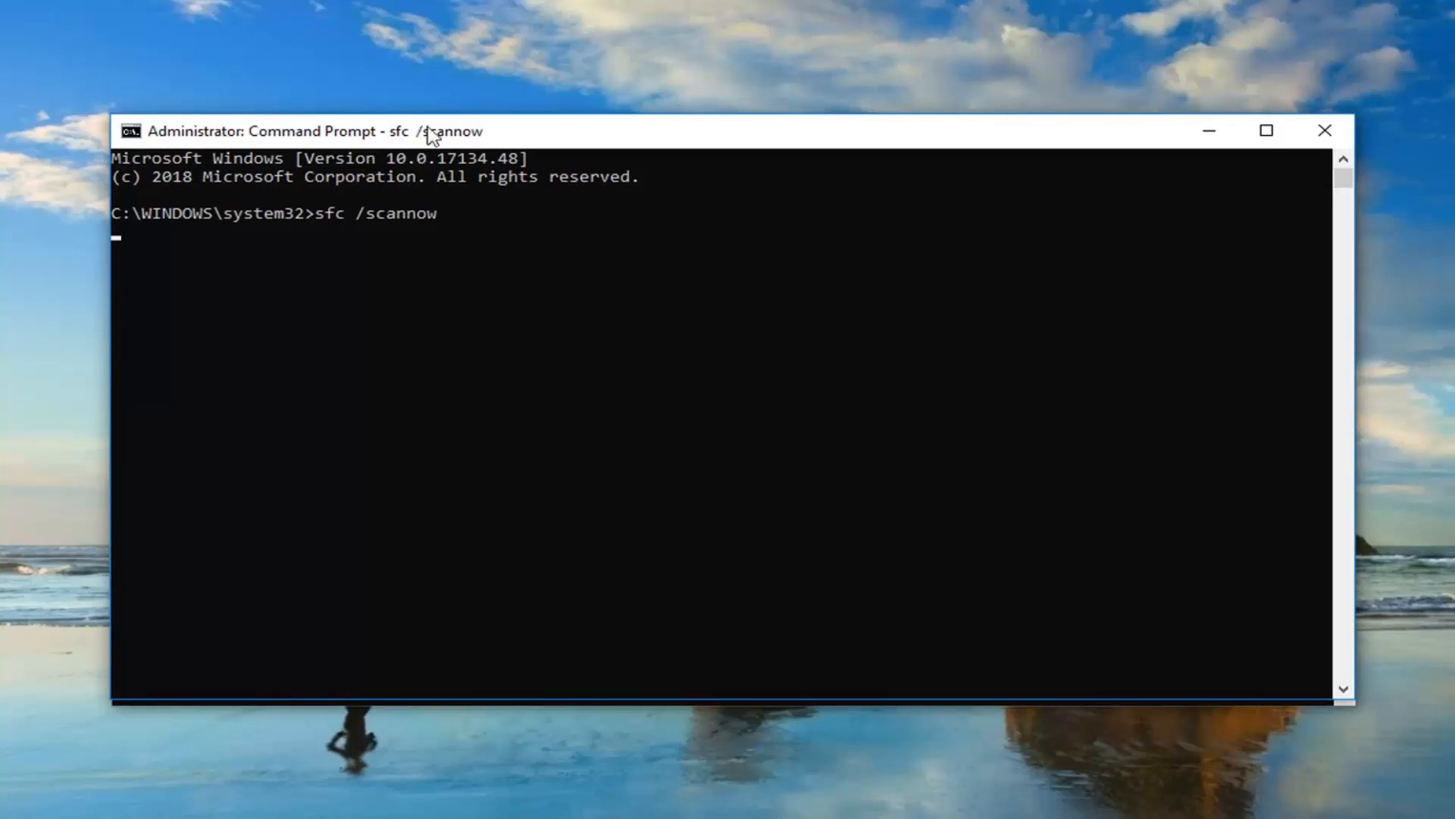
pyautogui.moveTo(294, 261)
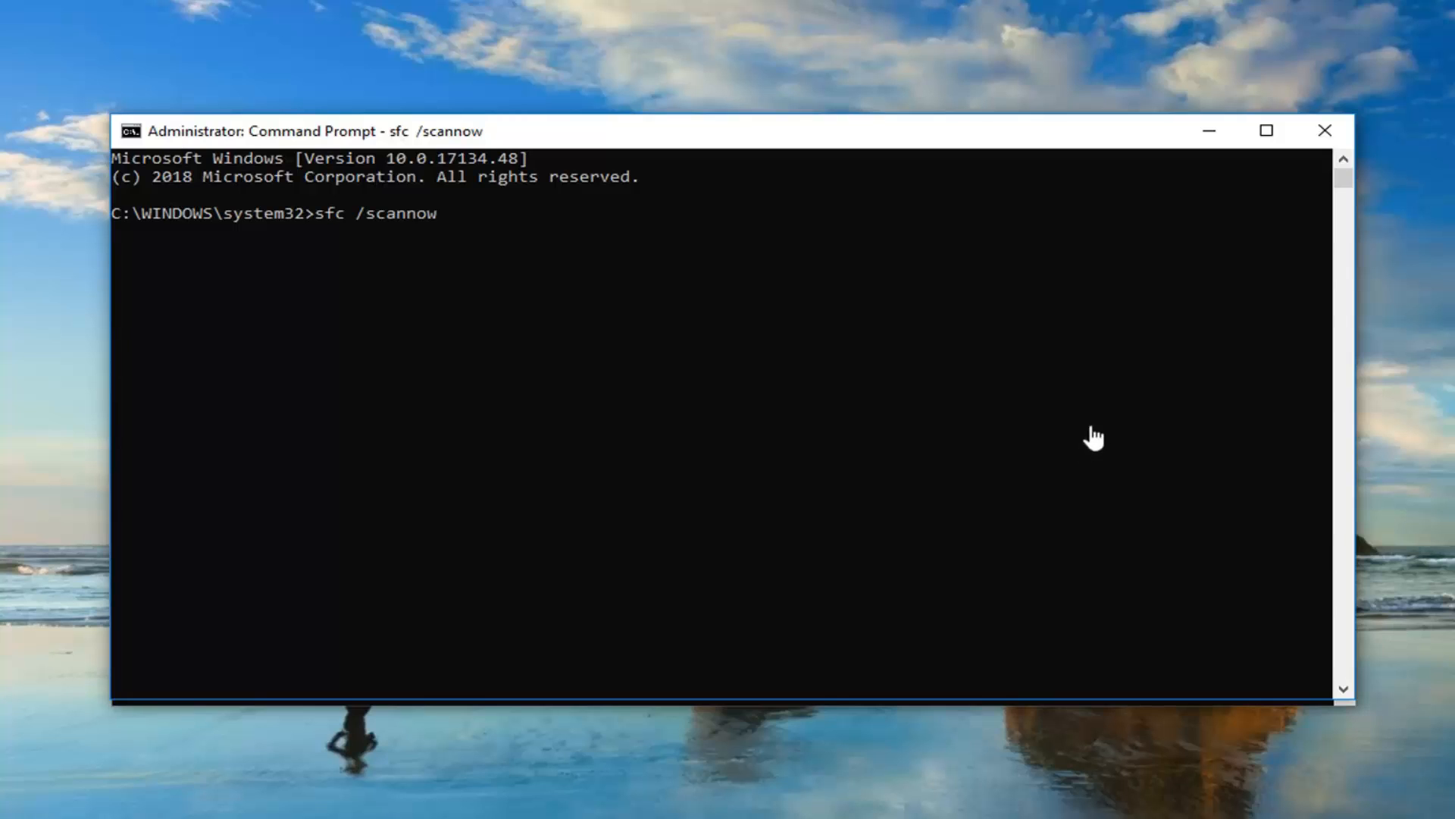
pyautogui.moveTo(484, 361)
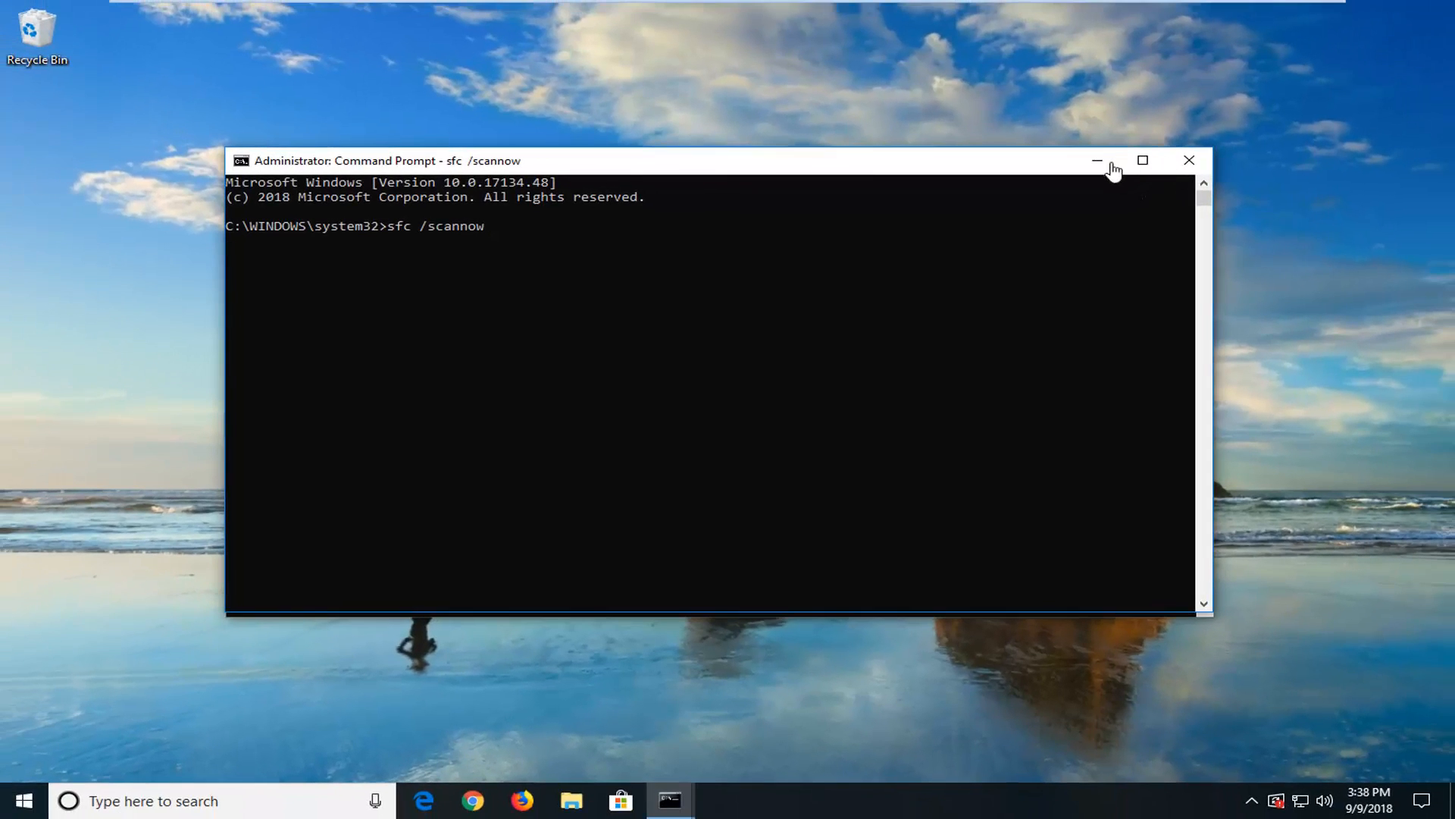
pyautogui.moveTo(1101, 165)
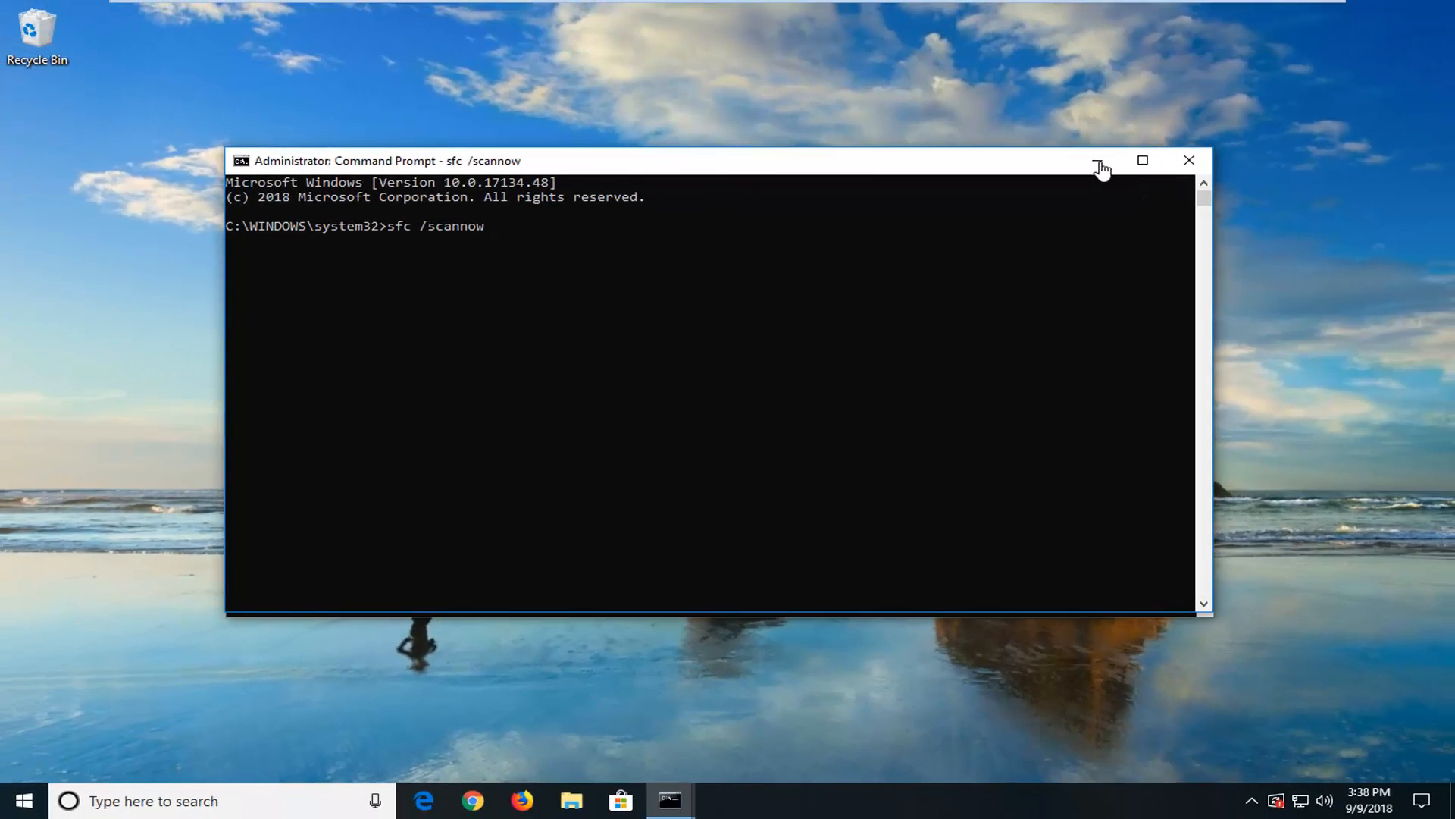